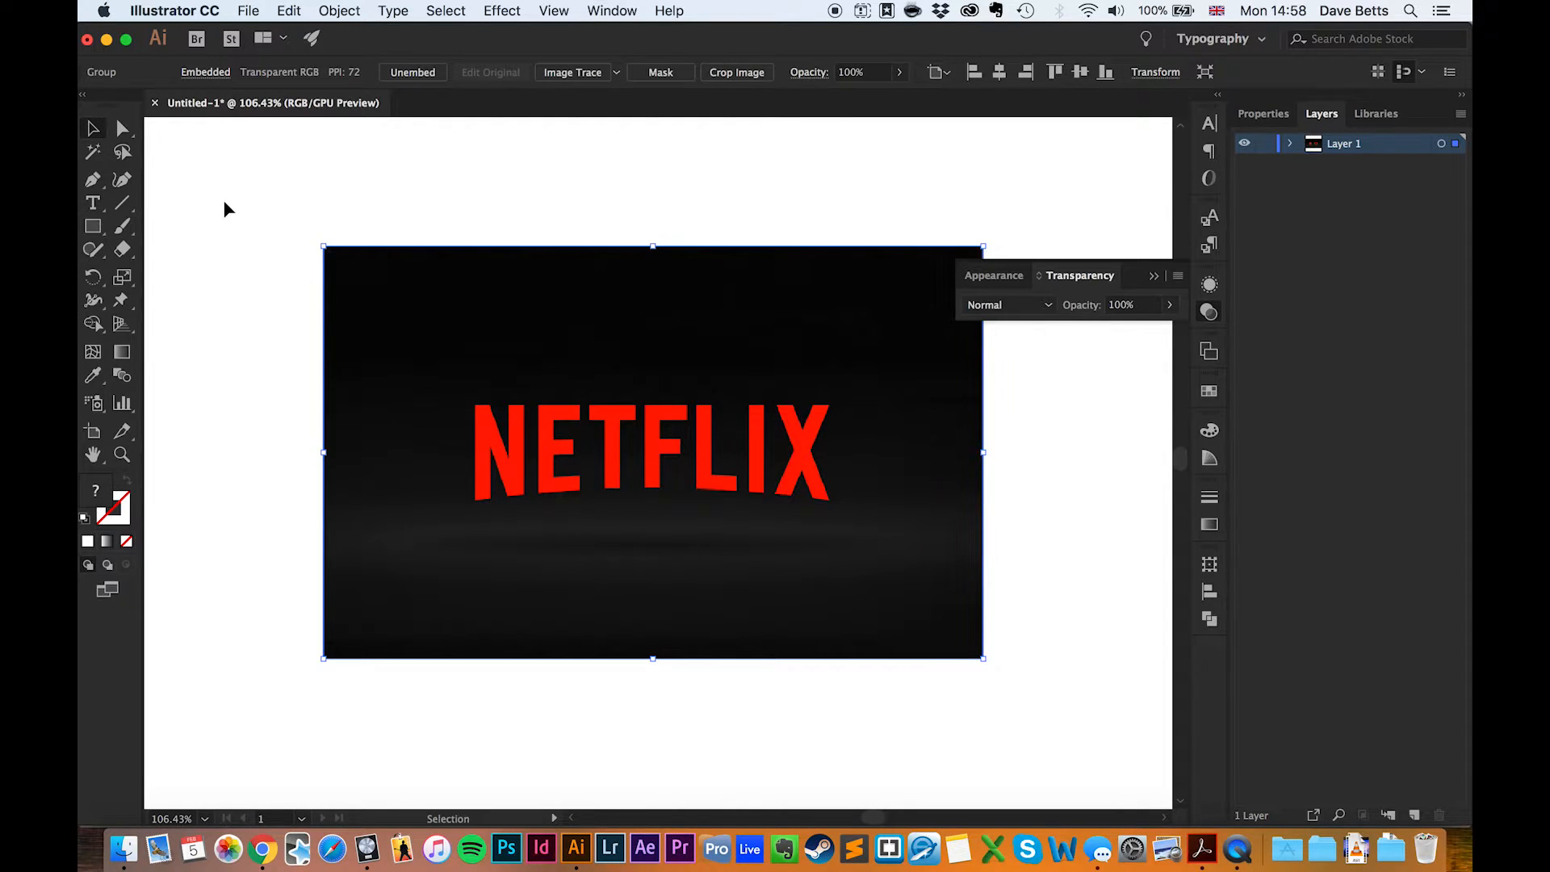
mouse_move(290, 388)
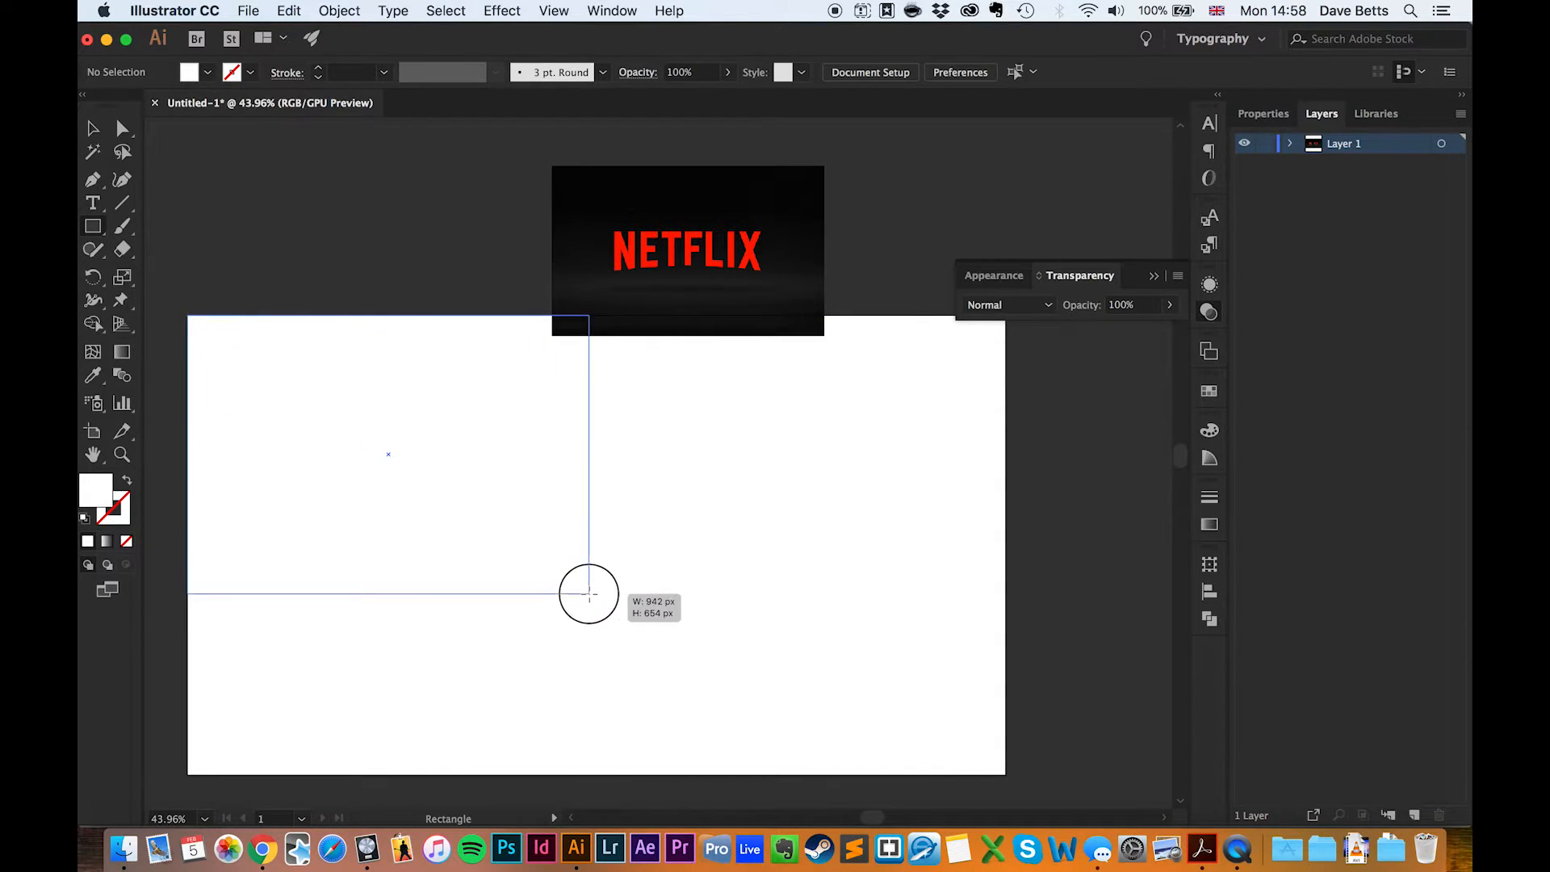
Draw a black rectangle covering the whole artboard.
left_click_drag(589, 593, 1009, 775)
type("NETFLIX")
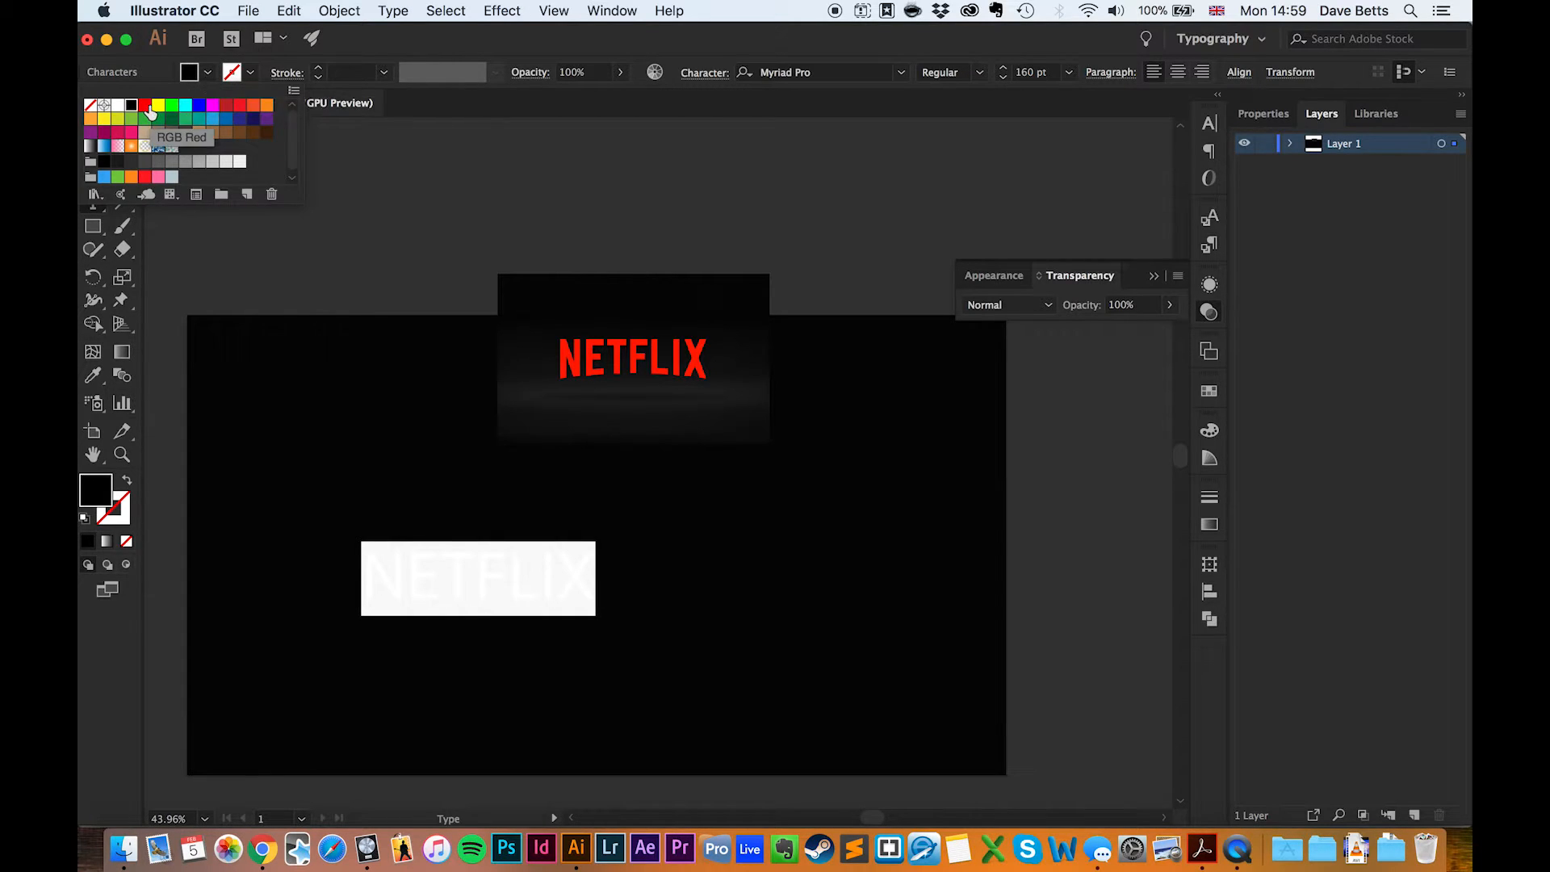
Make the NETFLIX text red and set it in Bebas Neue.
left_click(145, 105)
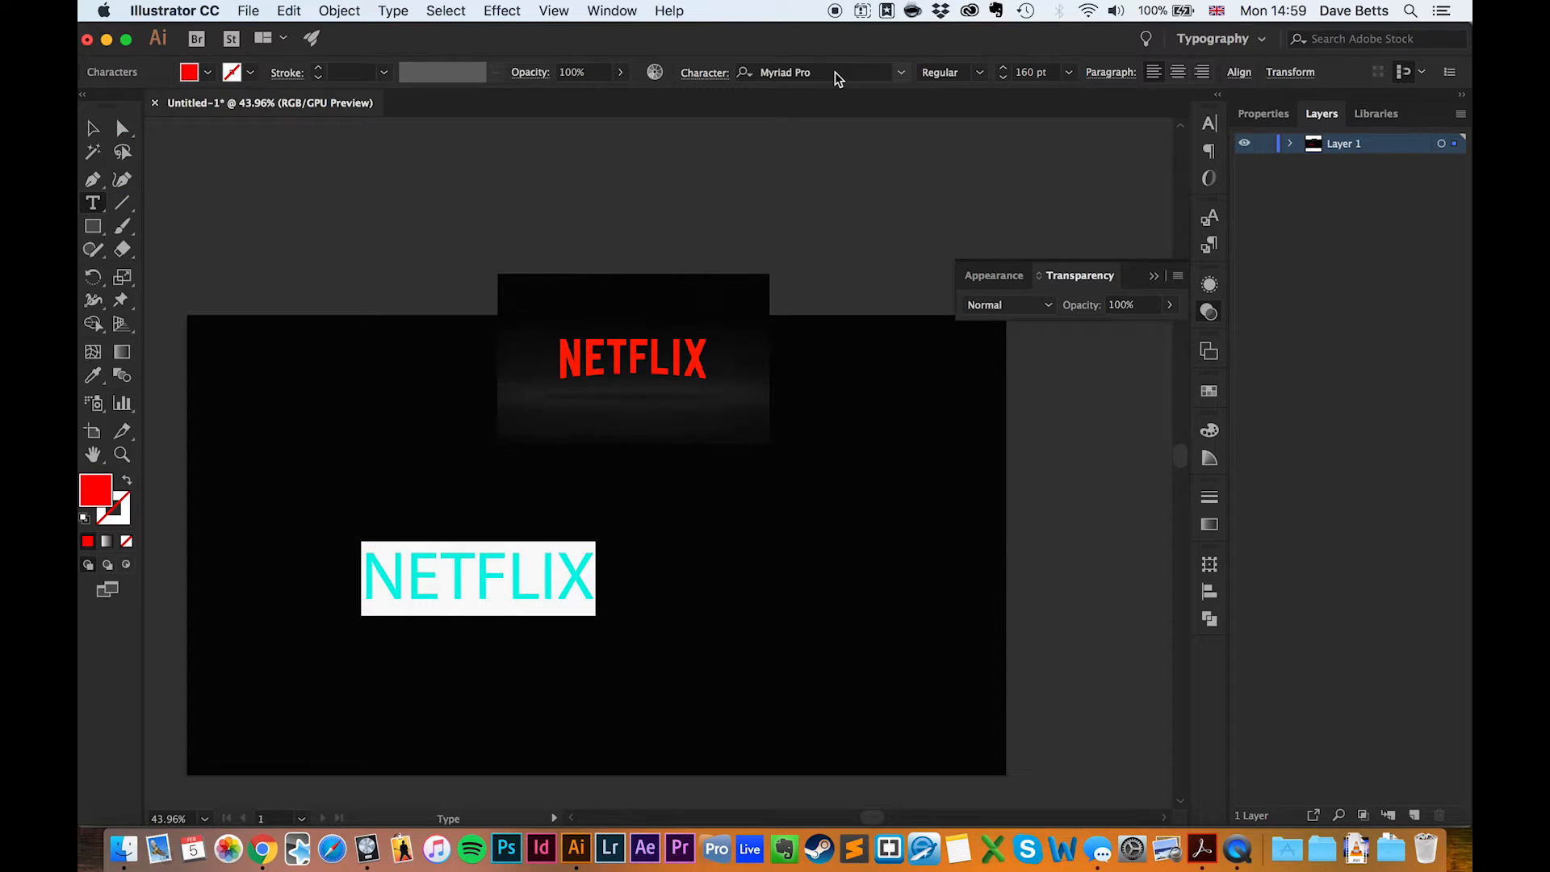
left_click(801, 72)
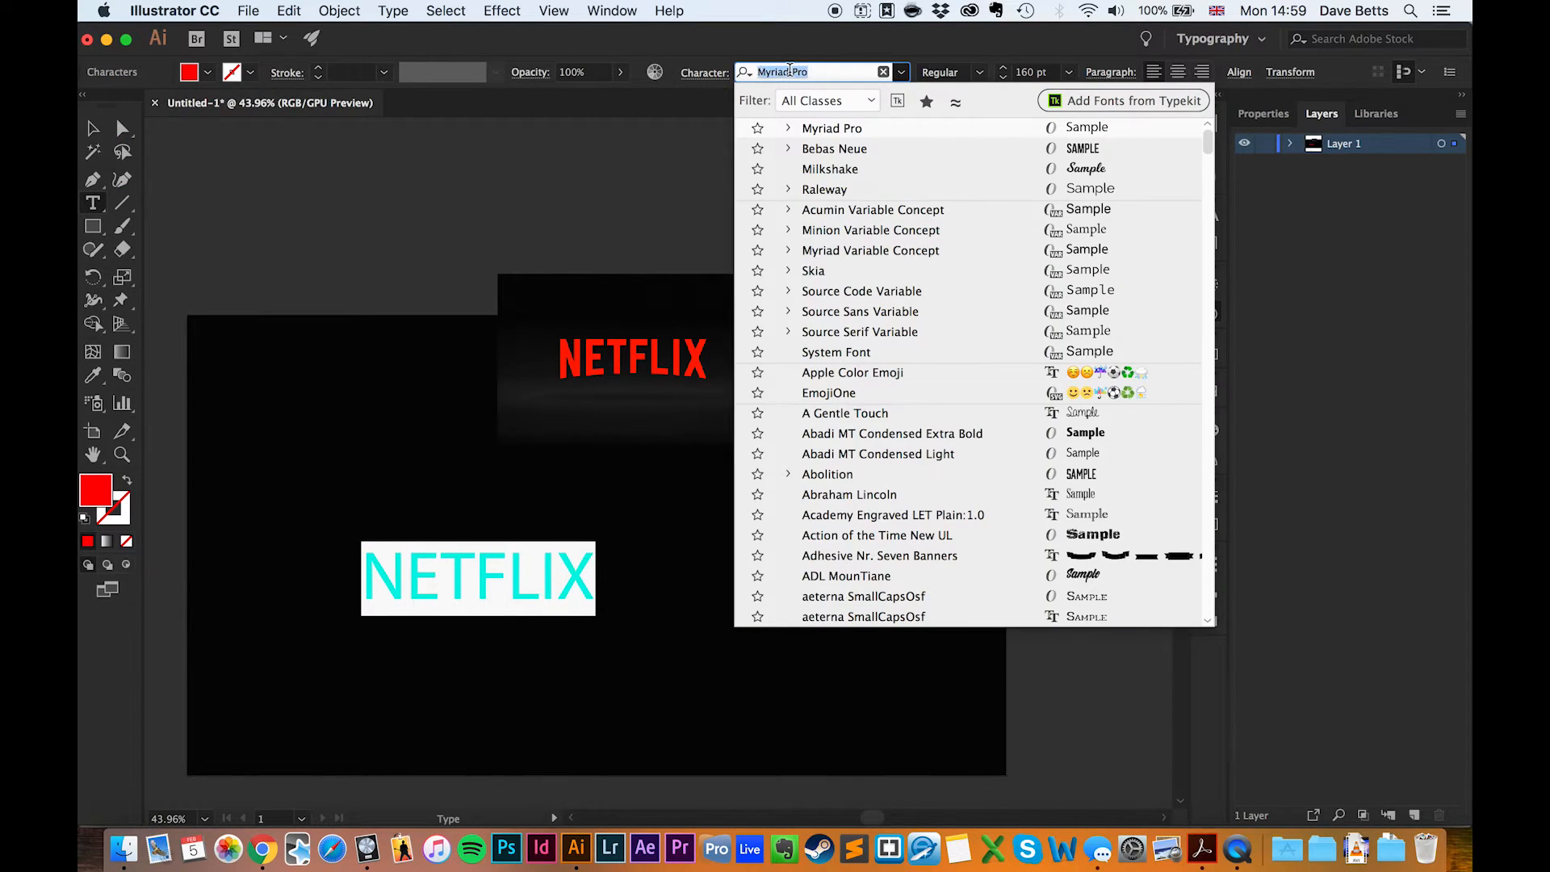
type("bebas")
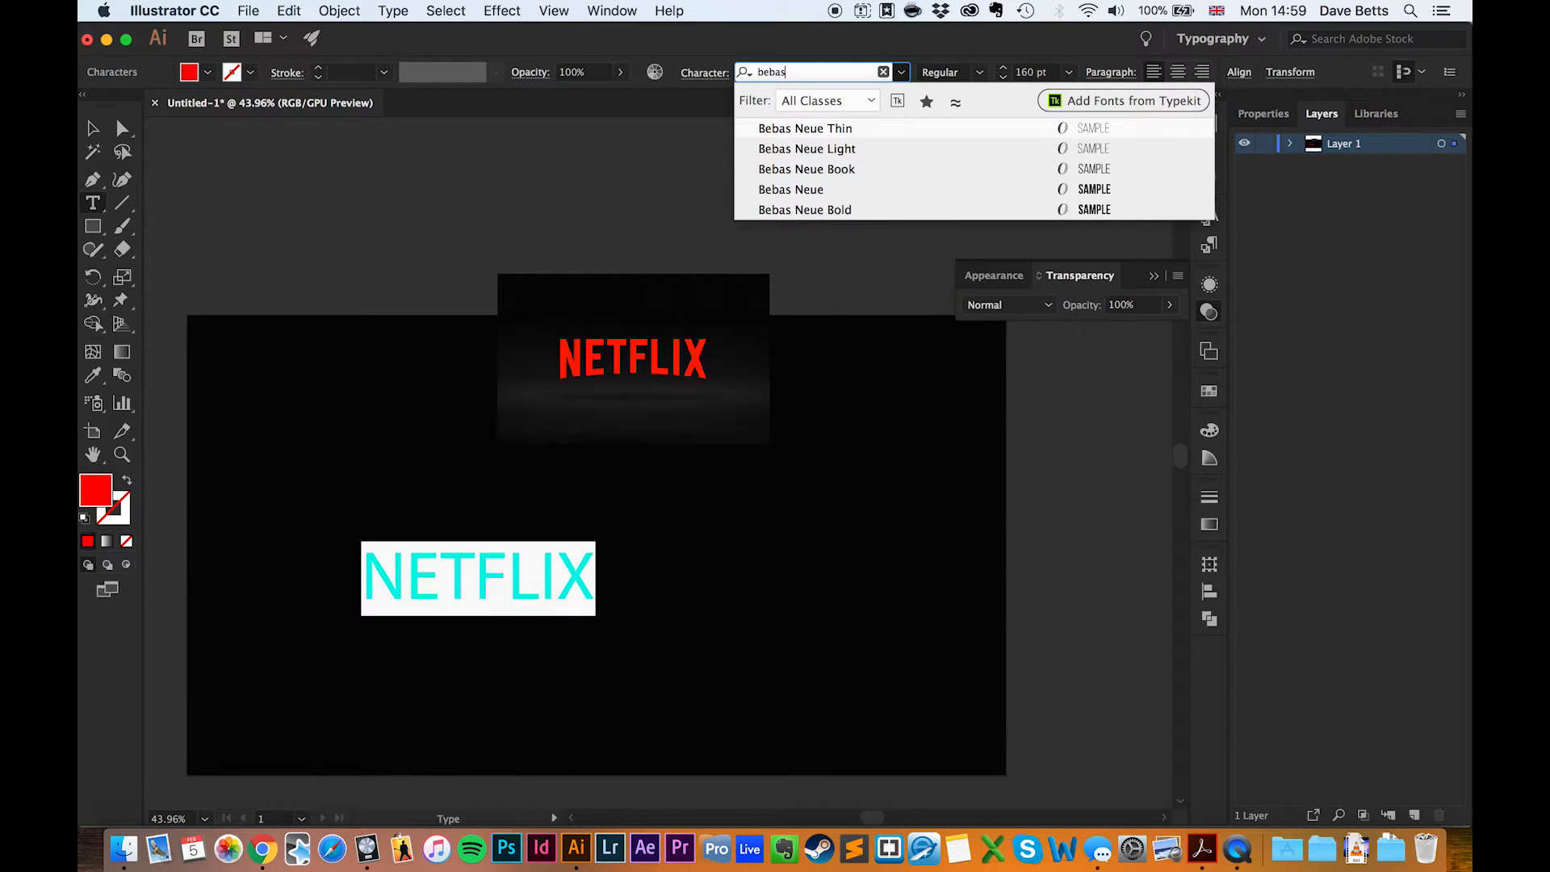
left_click(792, 188)
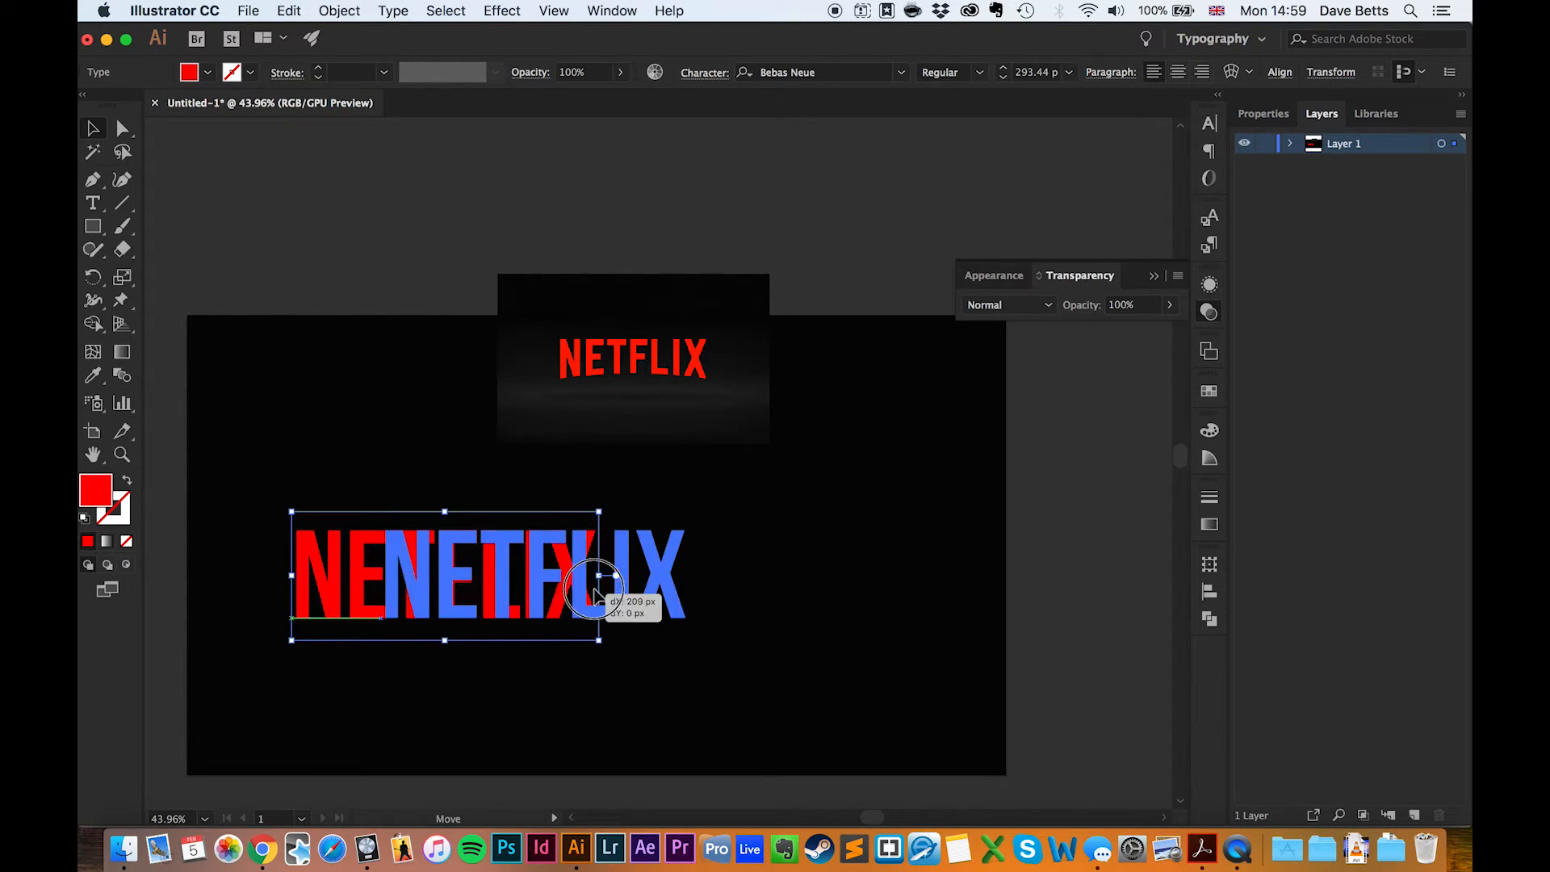
Move the enlarged NETFLIX text to the centre of the artboard.
left_click_drag(594, 578, 582, 537)
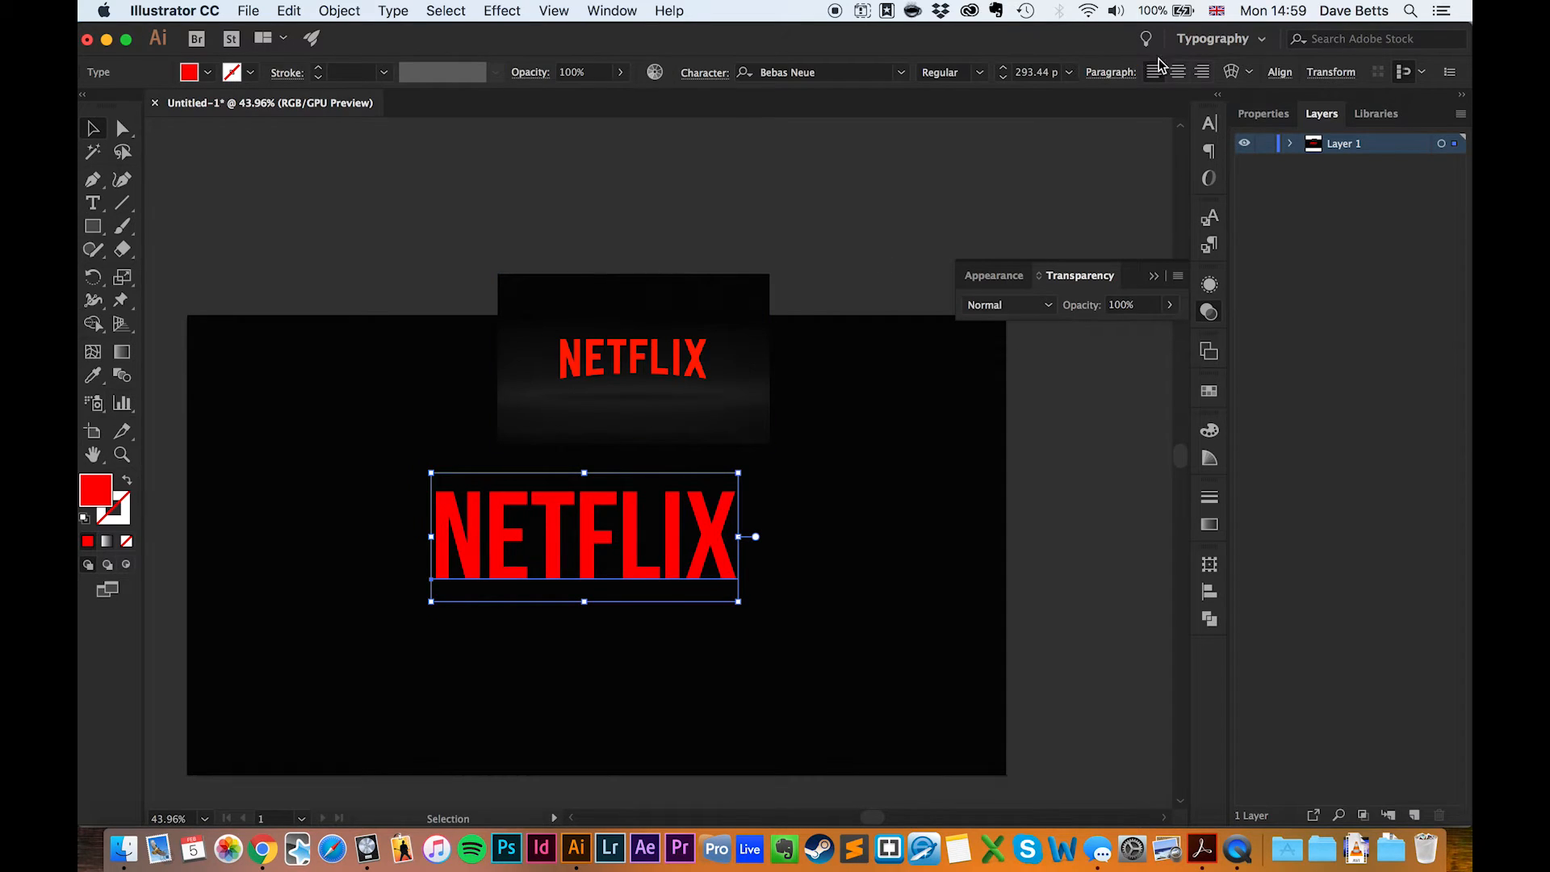
left_click(1278, 71)
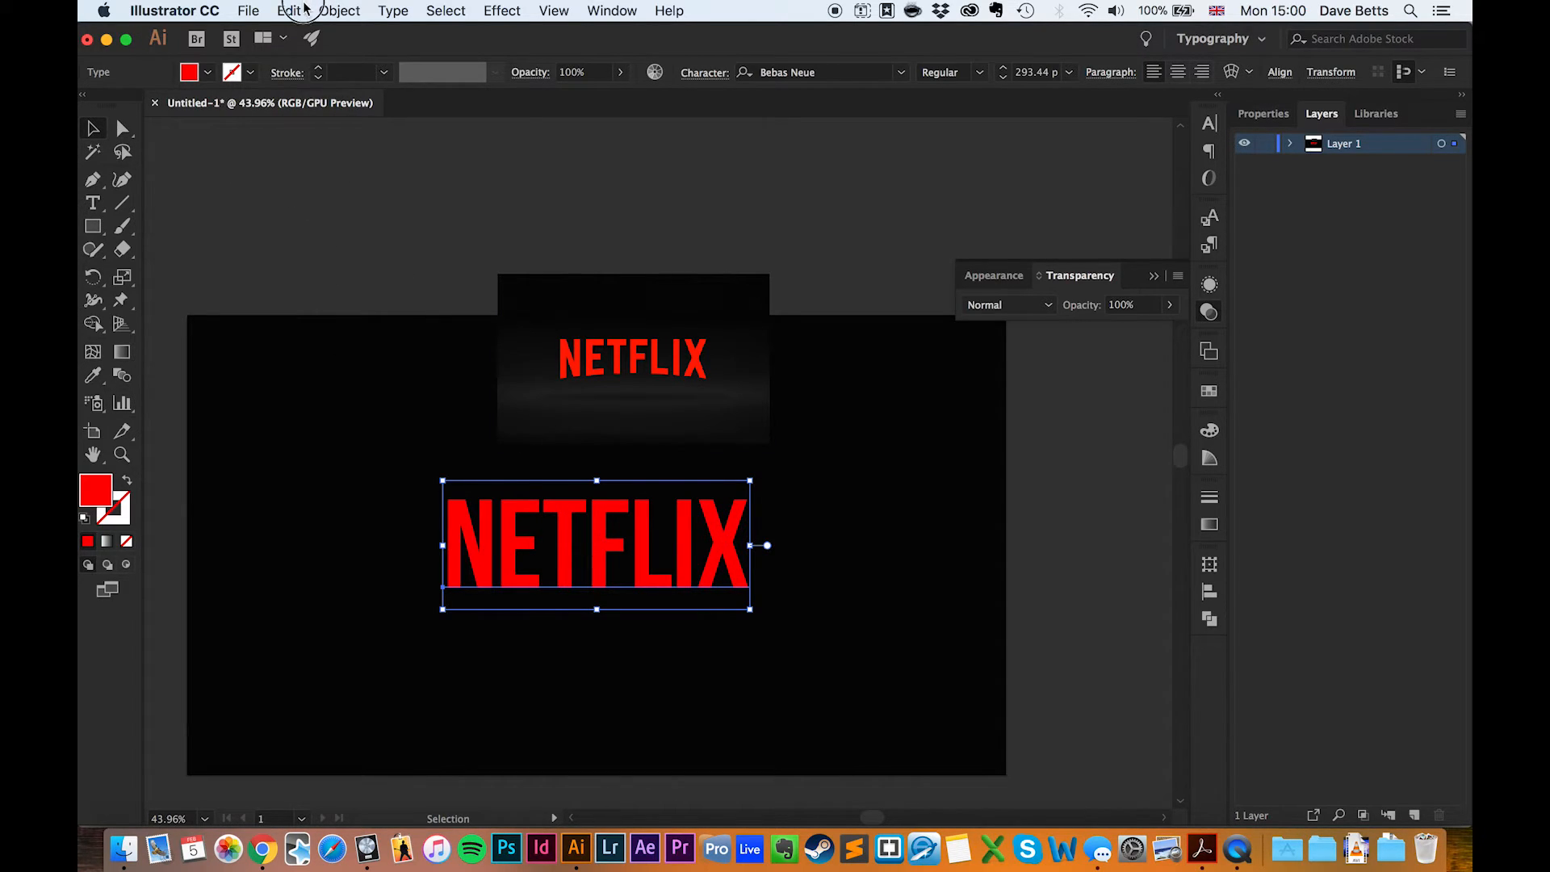
Envelope-warp the text with Arc Lower style at -8% bend.
left_click(339, 10)
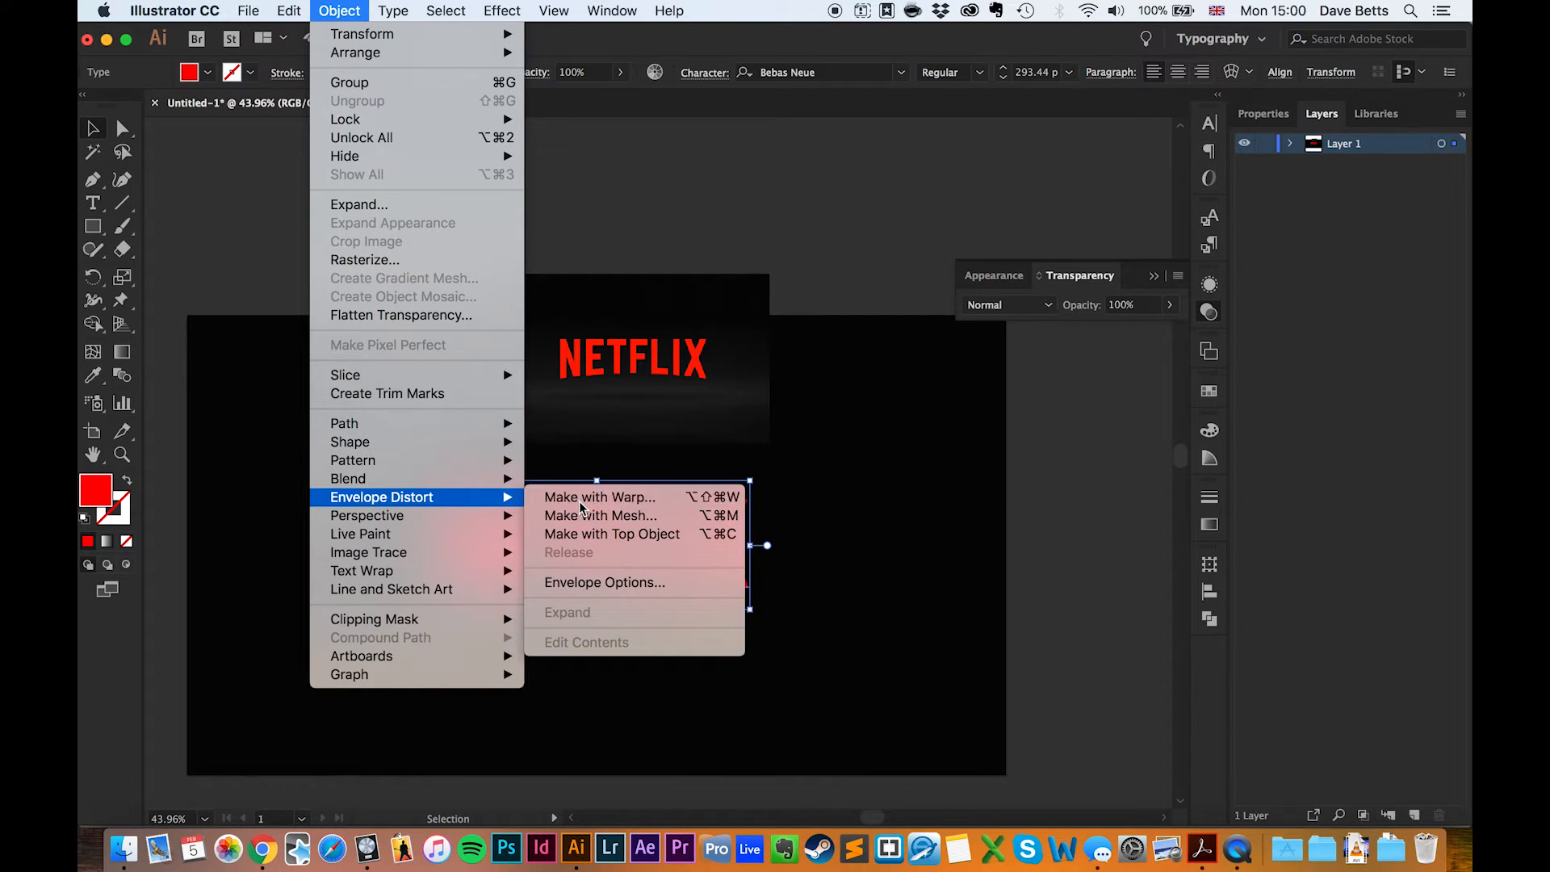
left_click(598, 498)
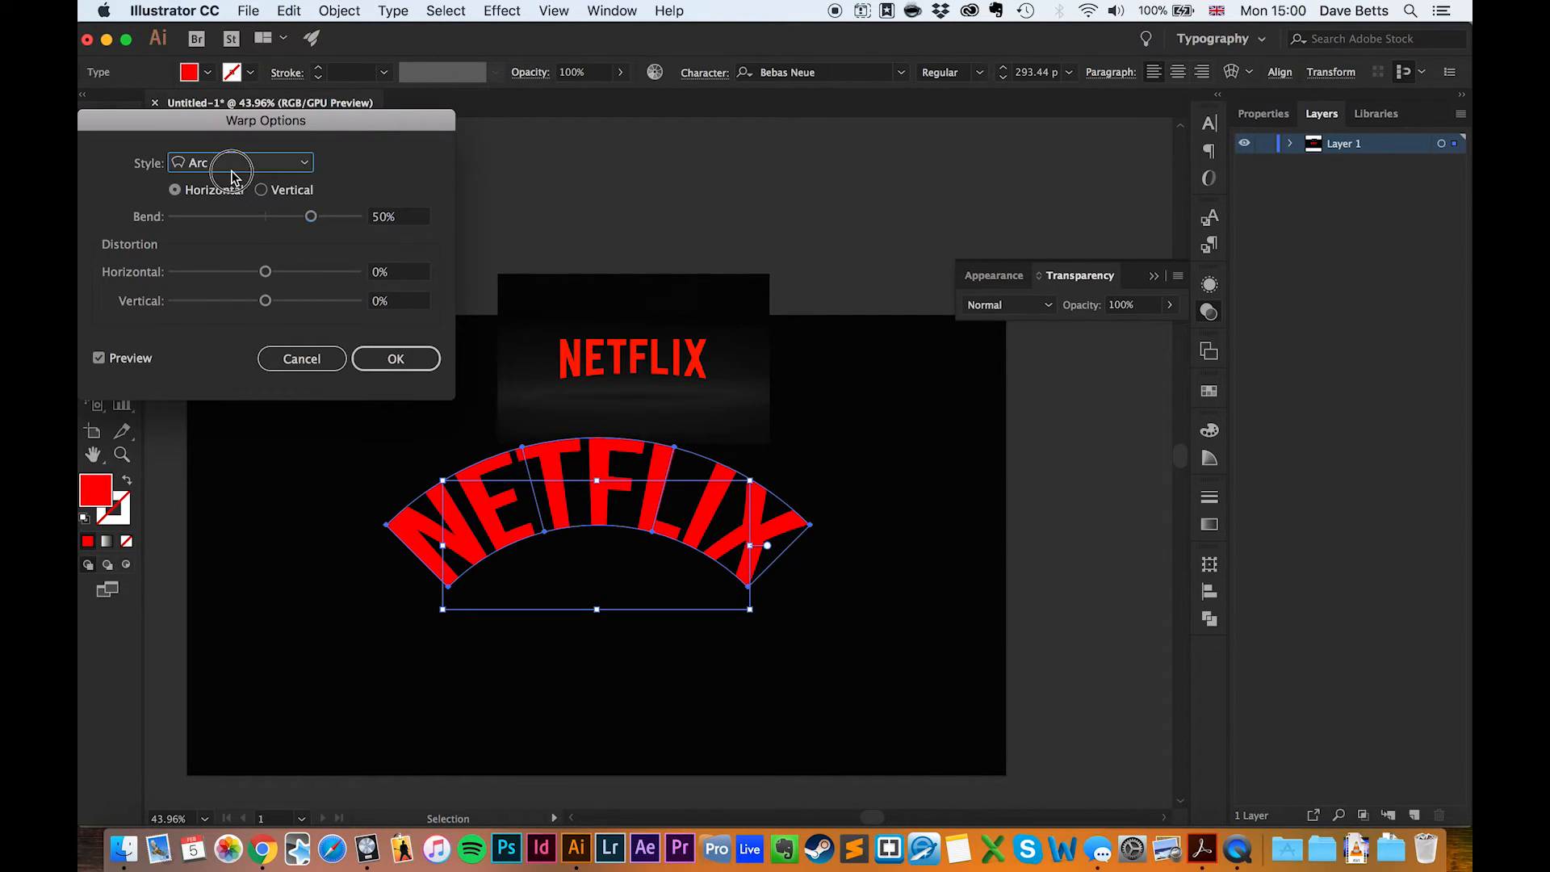
left_click(239, 162)
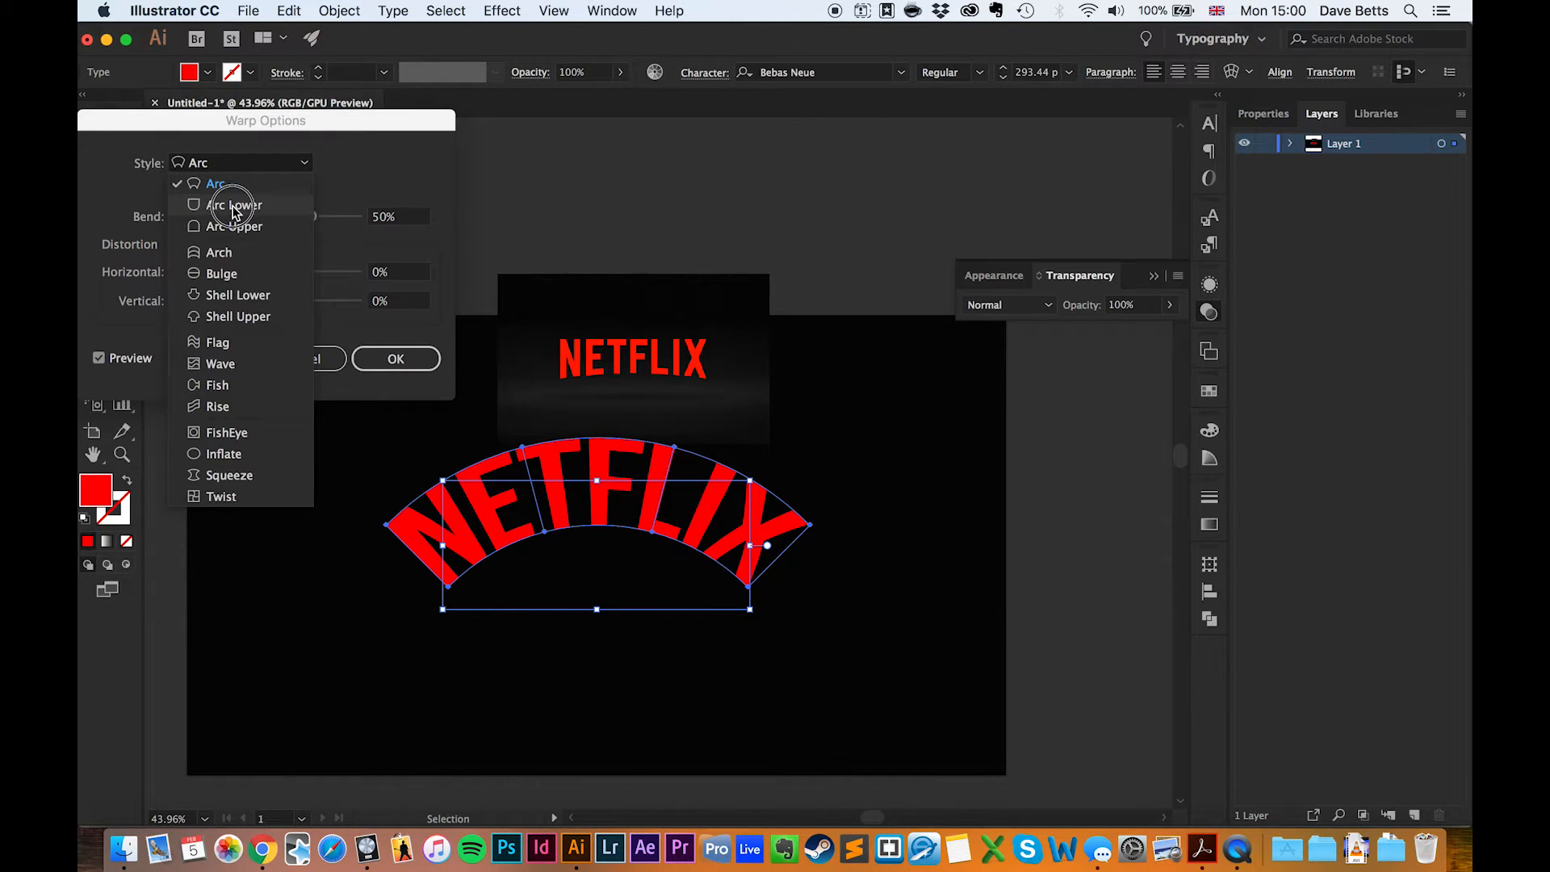
left_click(234, 204)
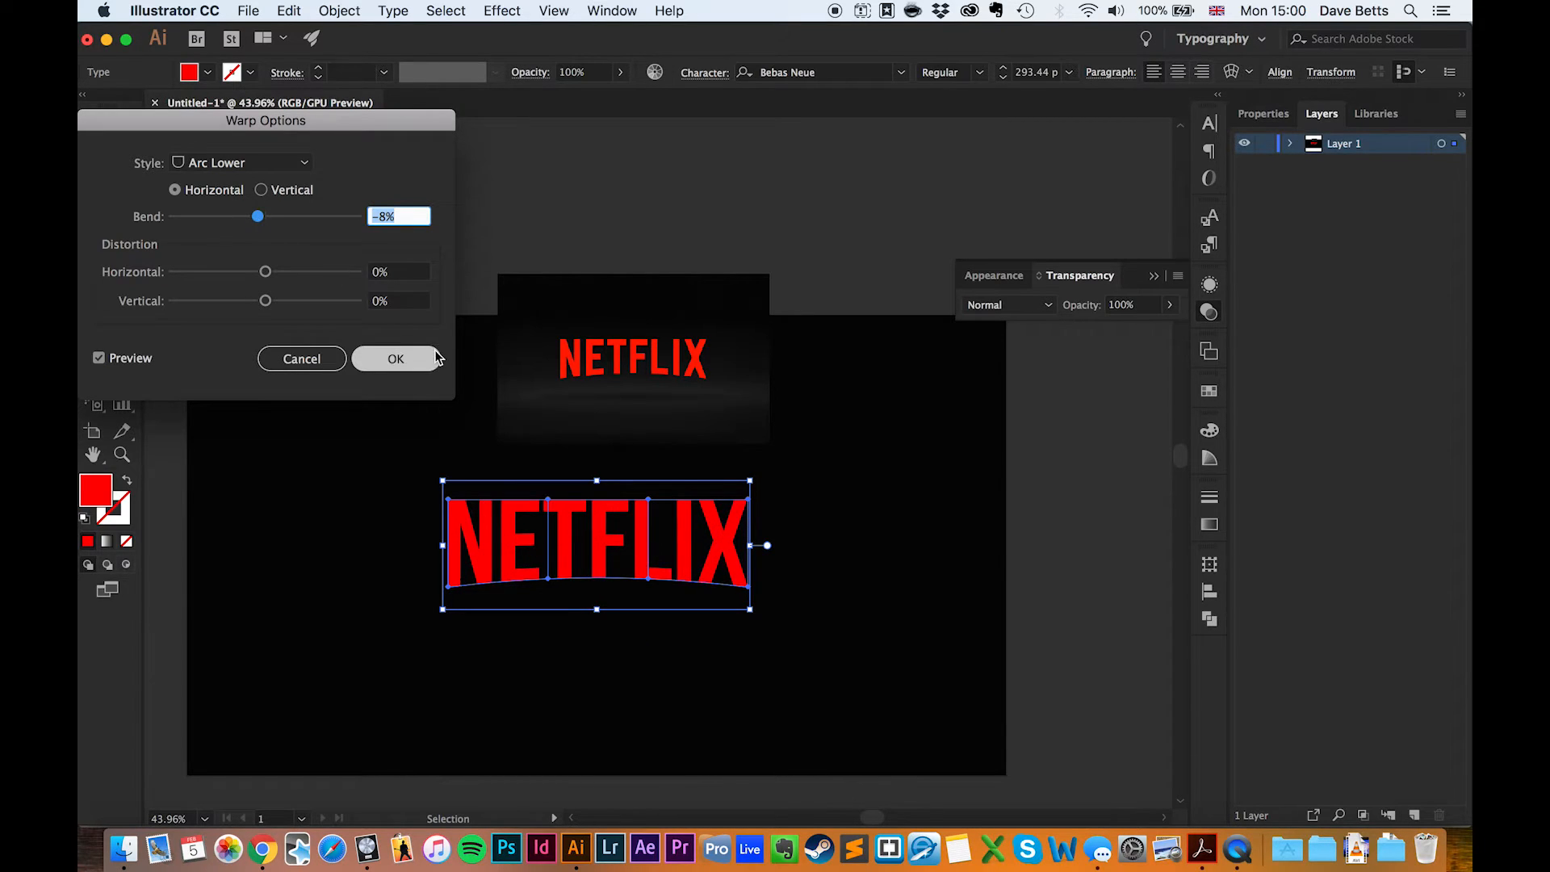
left_click(396, 357)
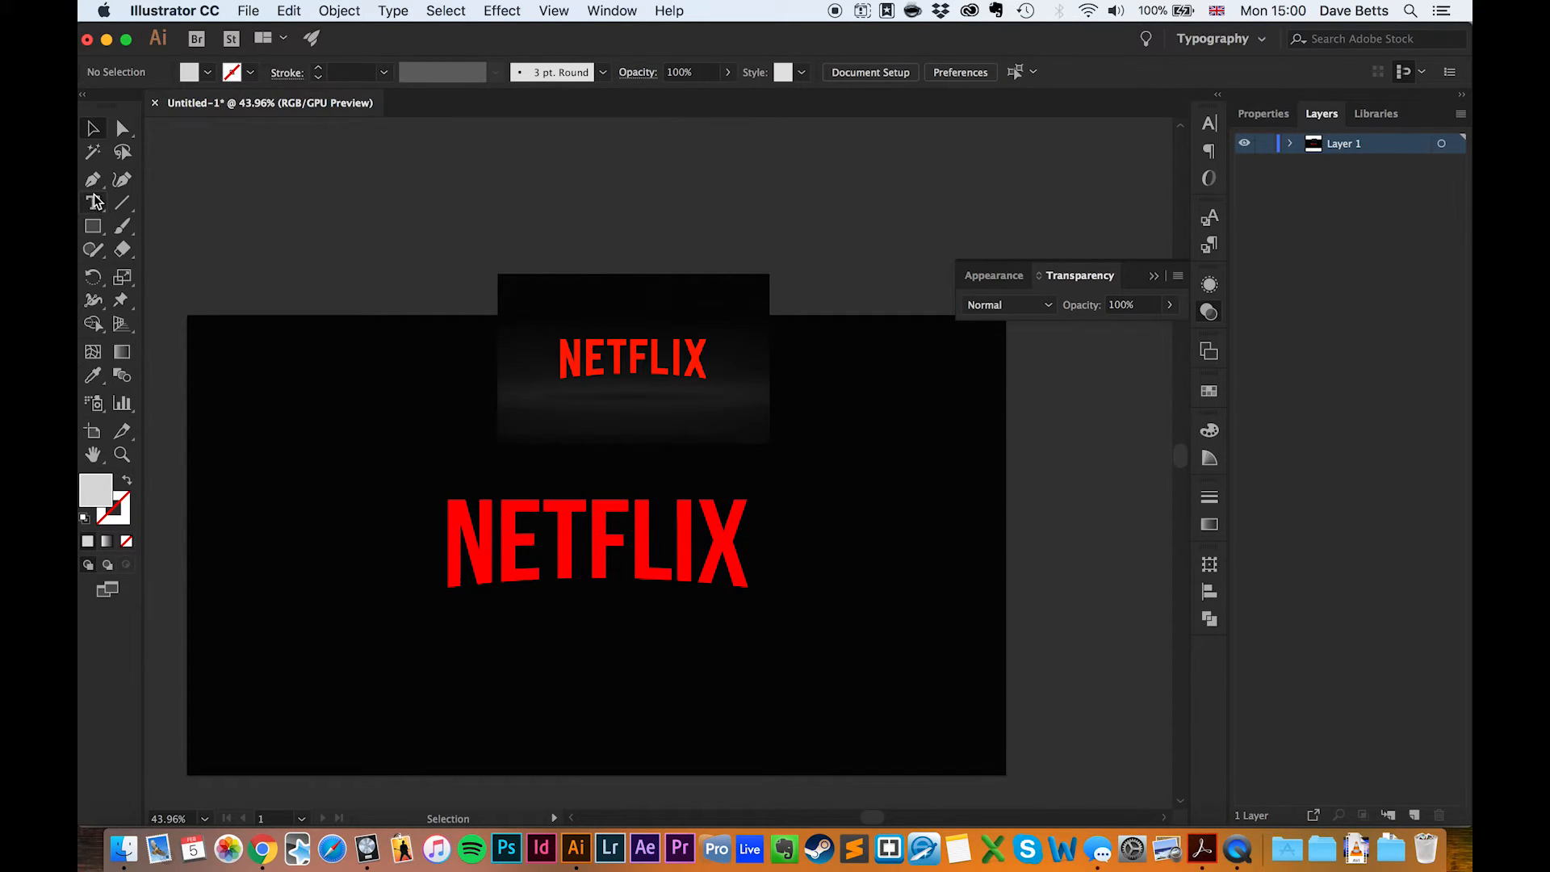
With the Ellipse Tool, draw a wide flat ellipse across the artboard below the text.
left_click(93, 225)
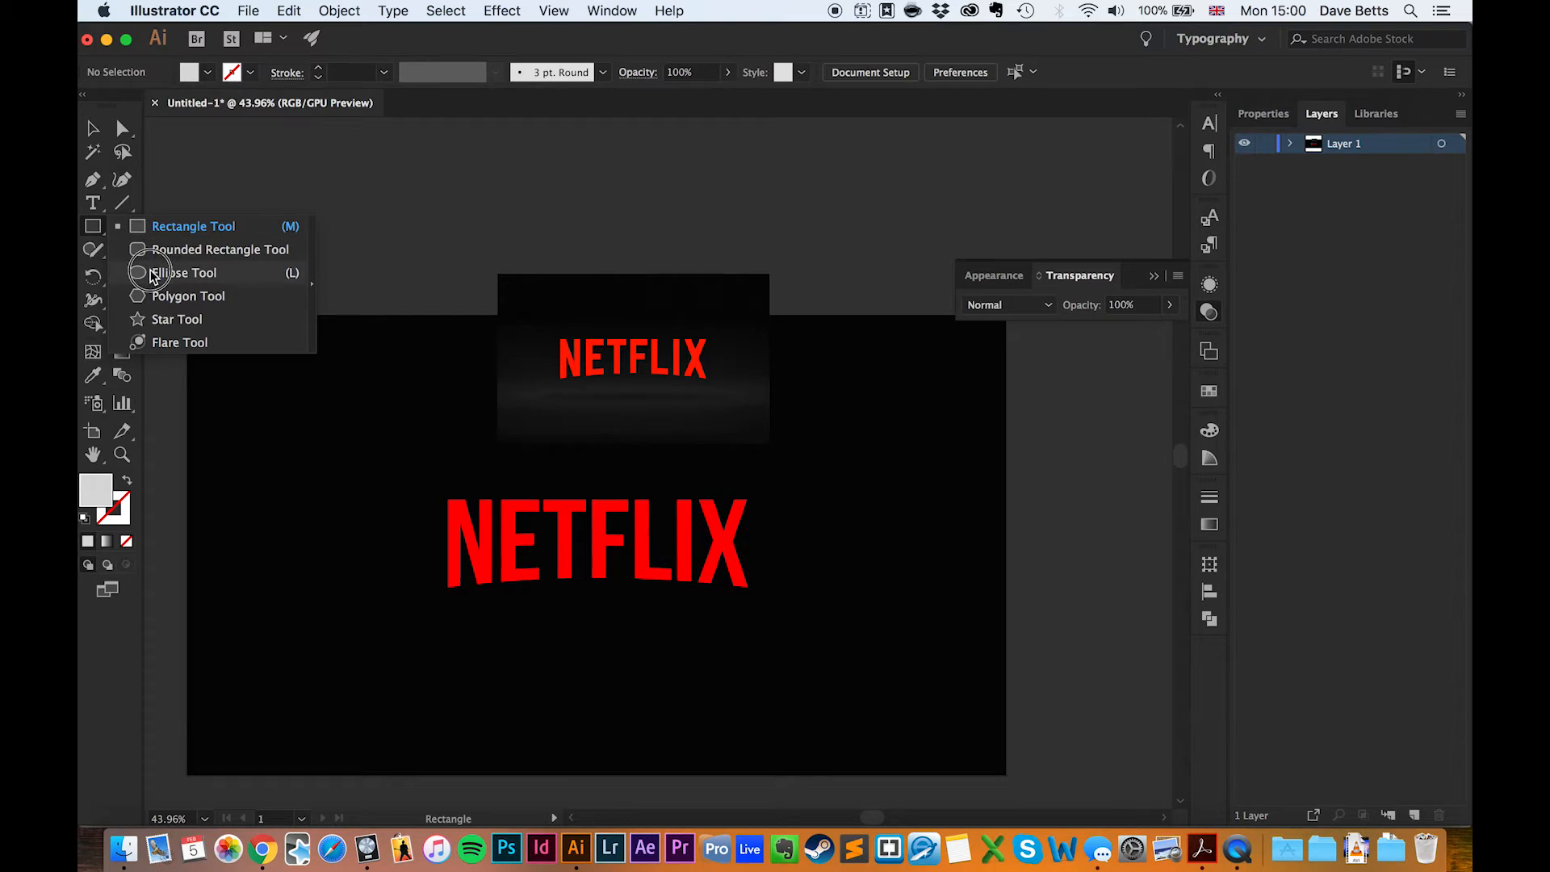
left_click(184, 272)
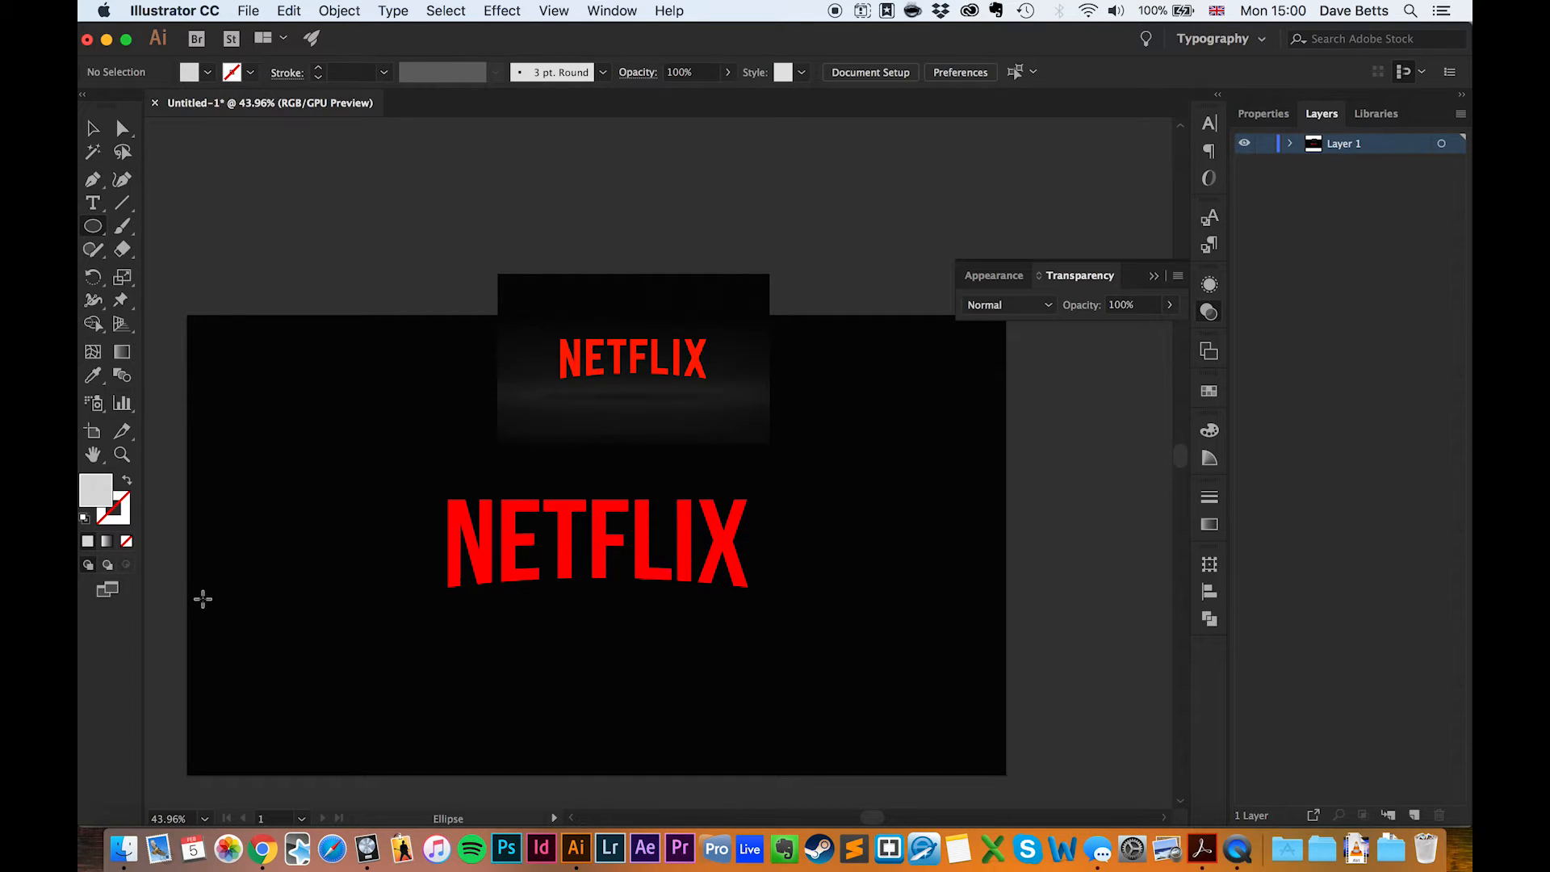
left_click_drag(198, 599, 1035, 675)
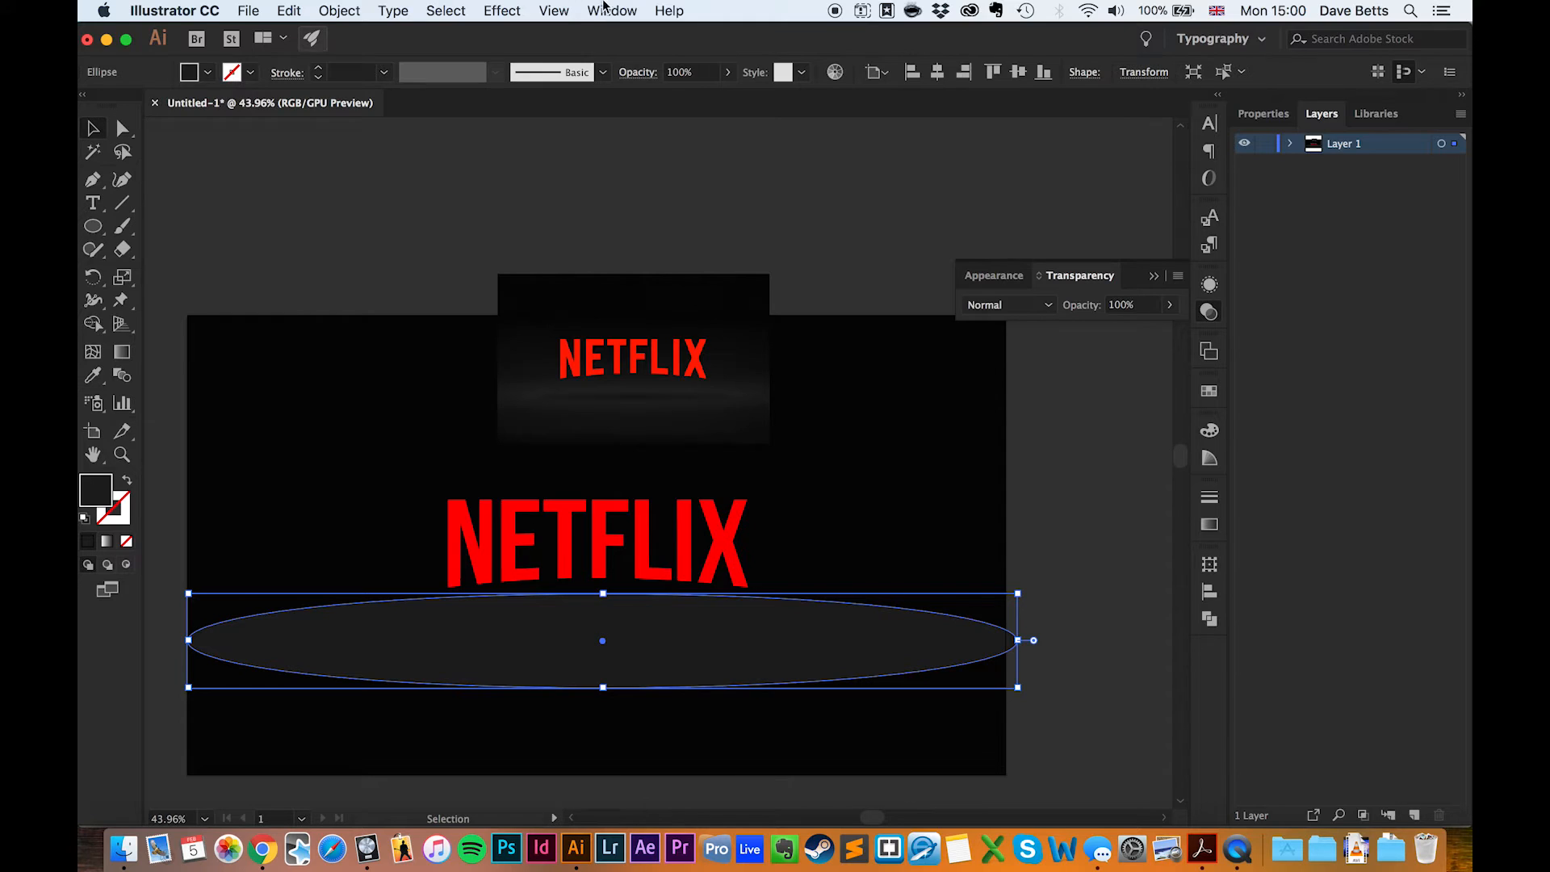
Apply an 80 px Feather effect to the wide ellipse and hide the perspective grid.
left_click(502, 11)
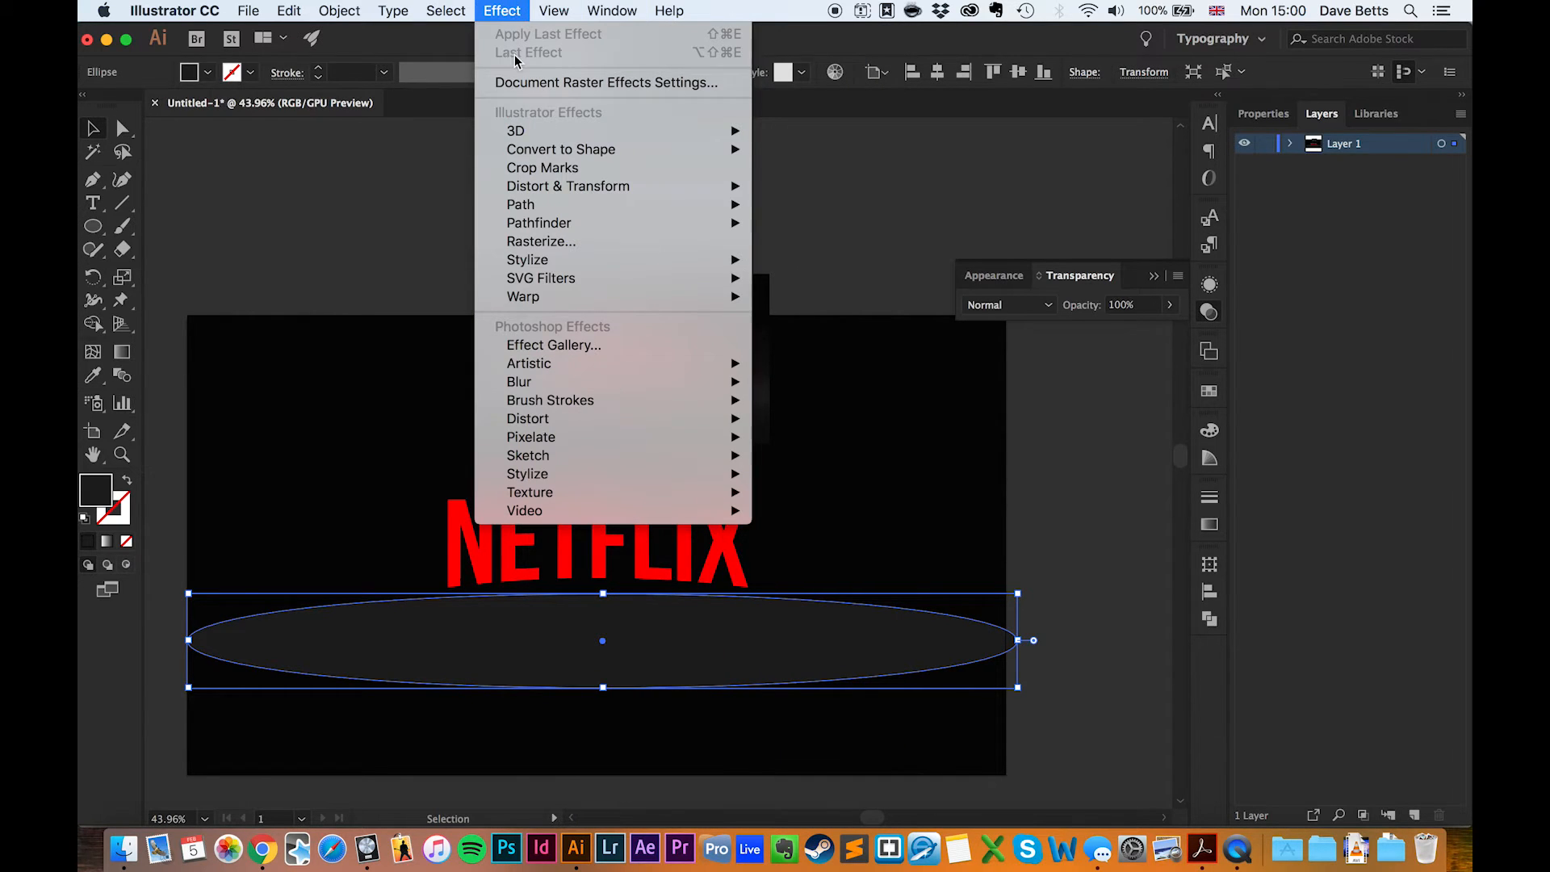
mouse_move(527, 259)
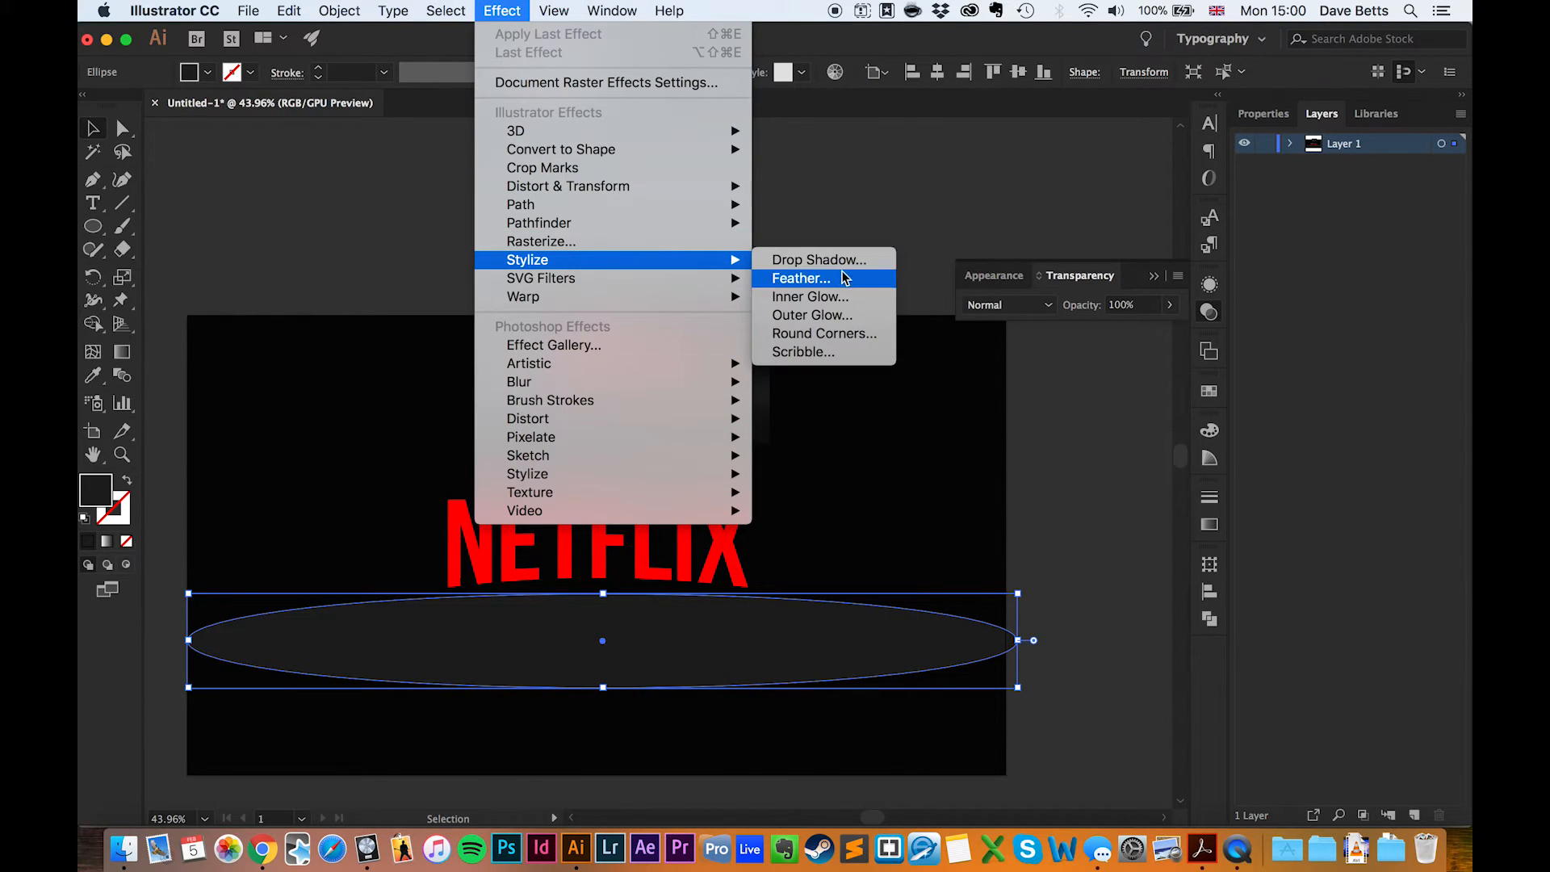
left_click(801, 277)
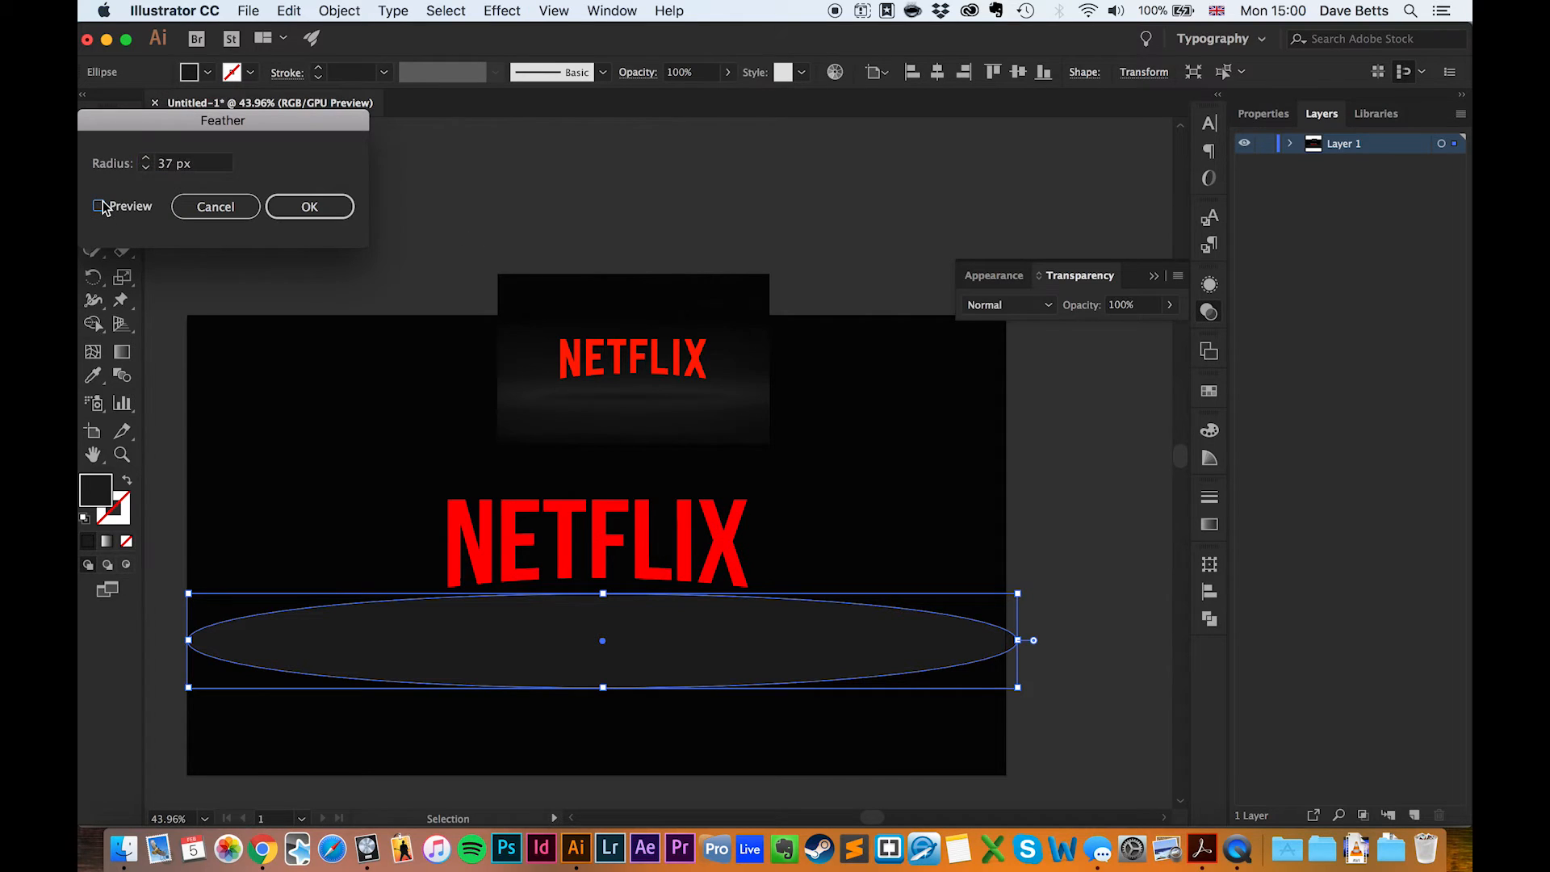
left_click(97, 205)
type("80")
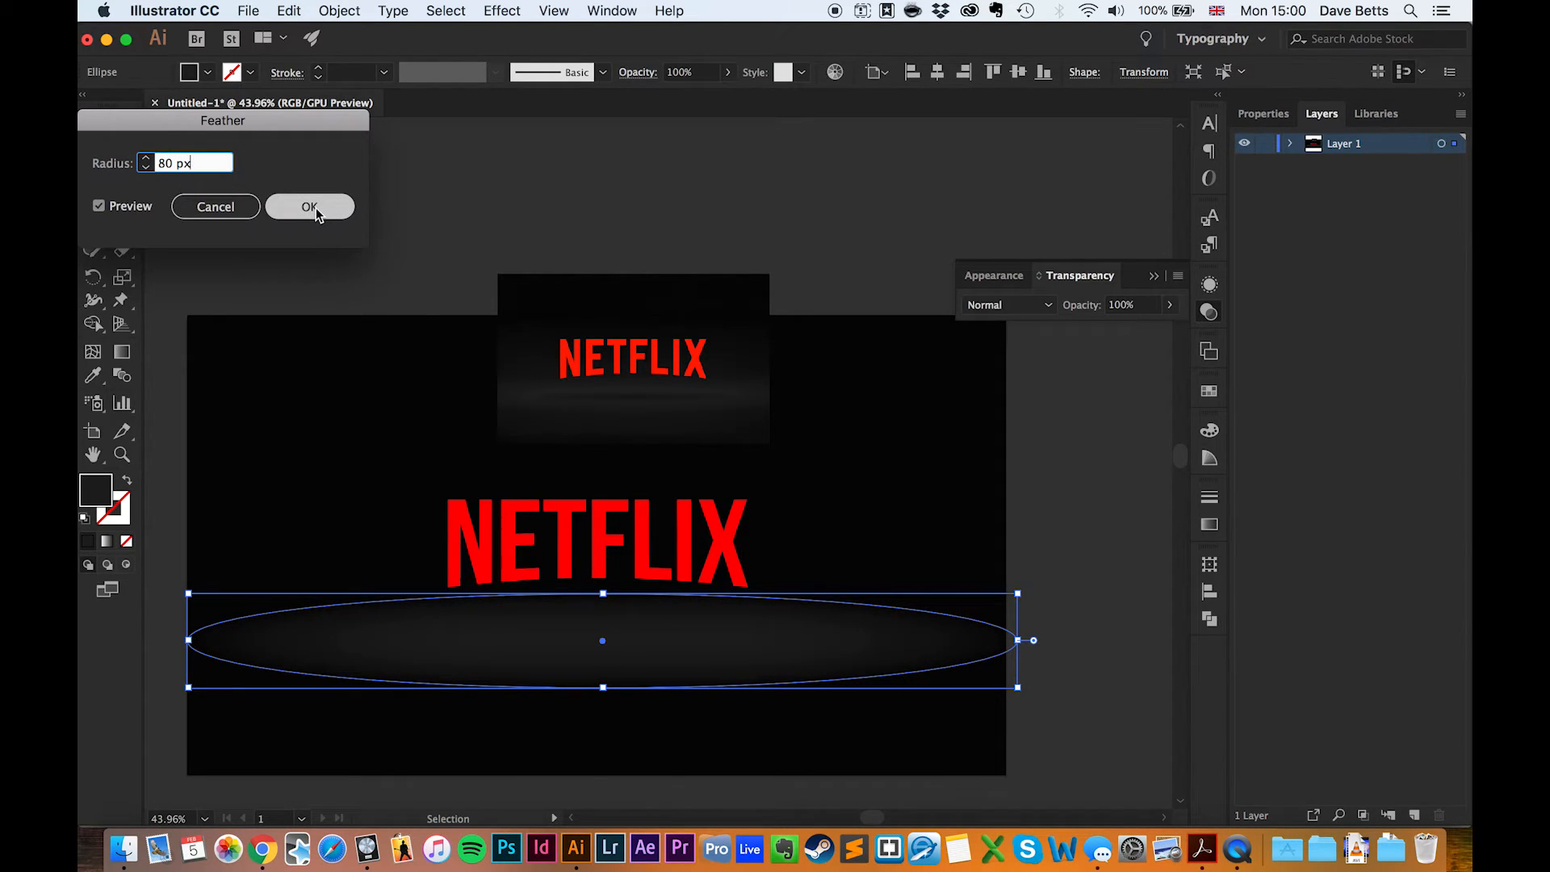
left_click(309, 207)
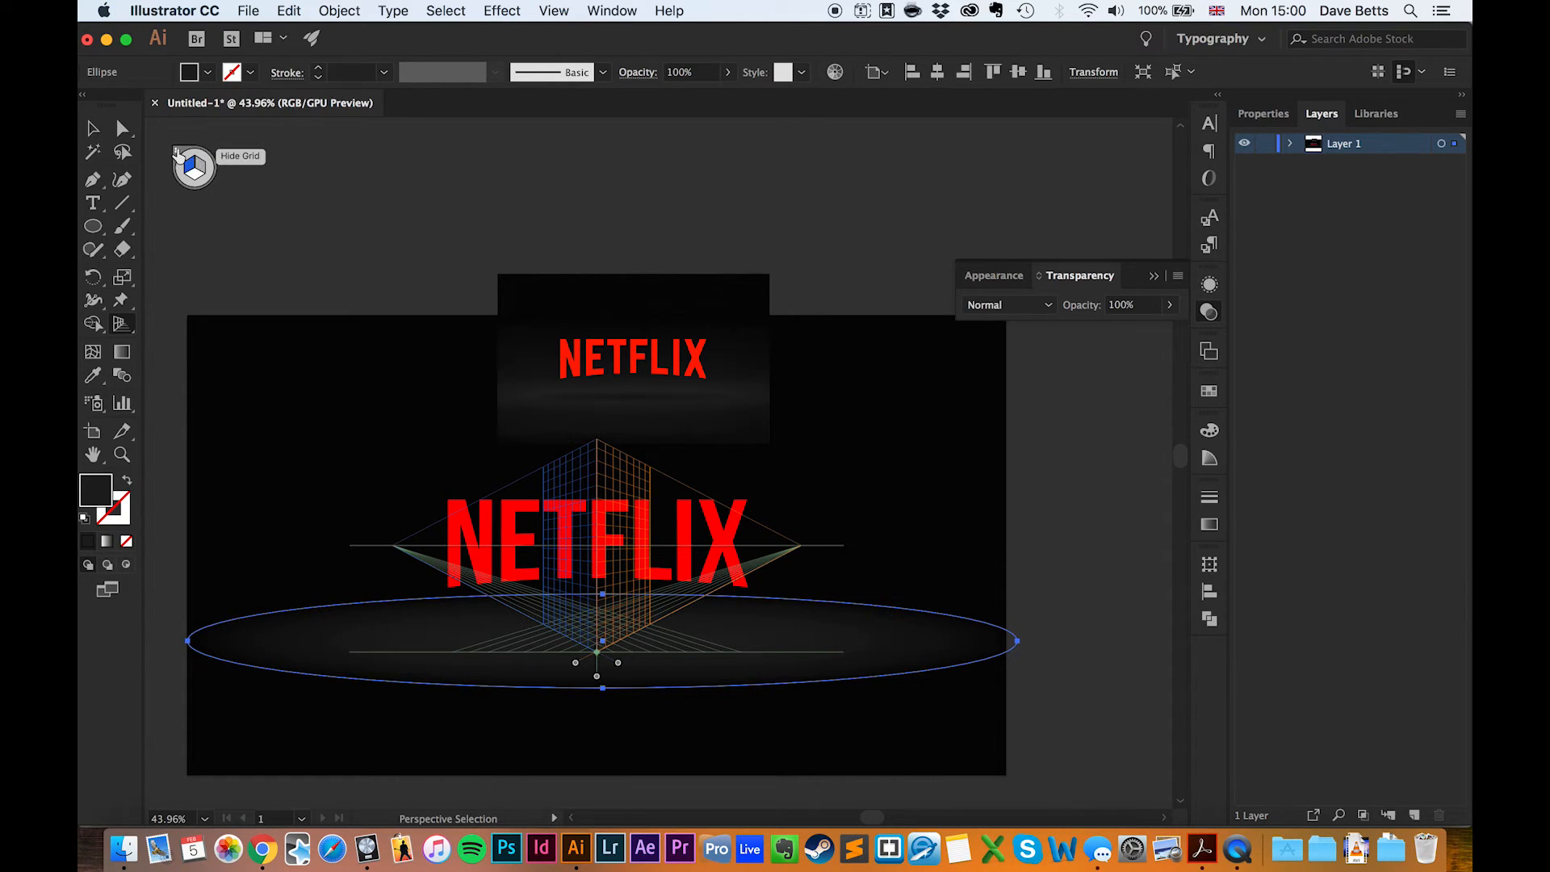
left_click(93, 130)
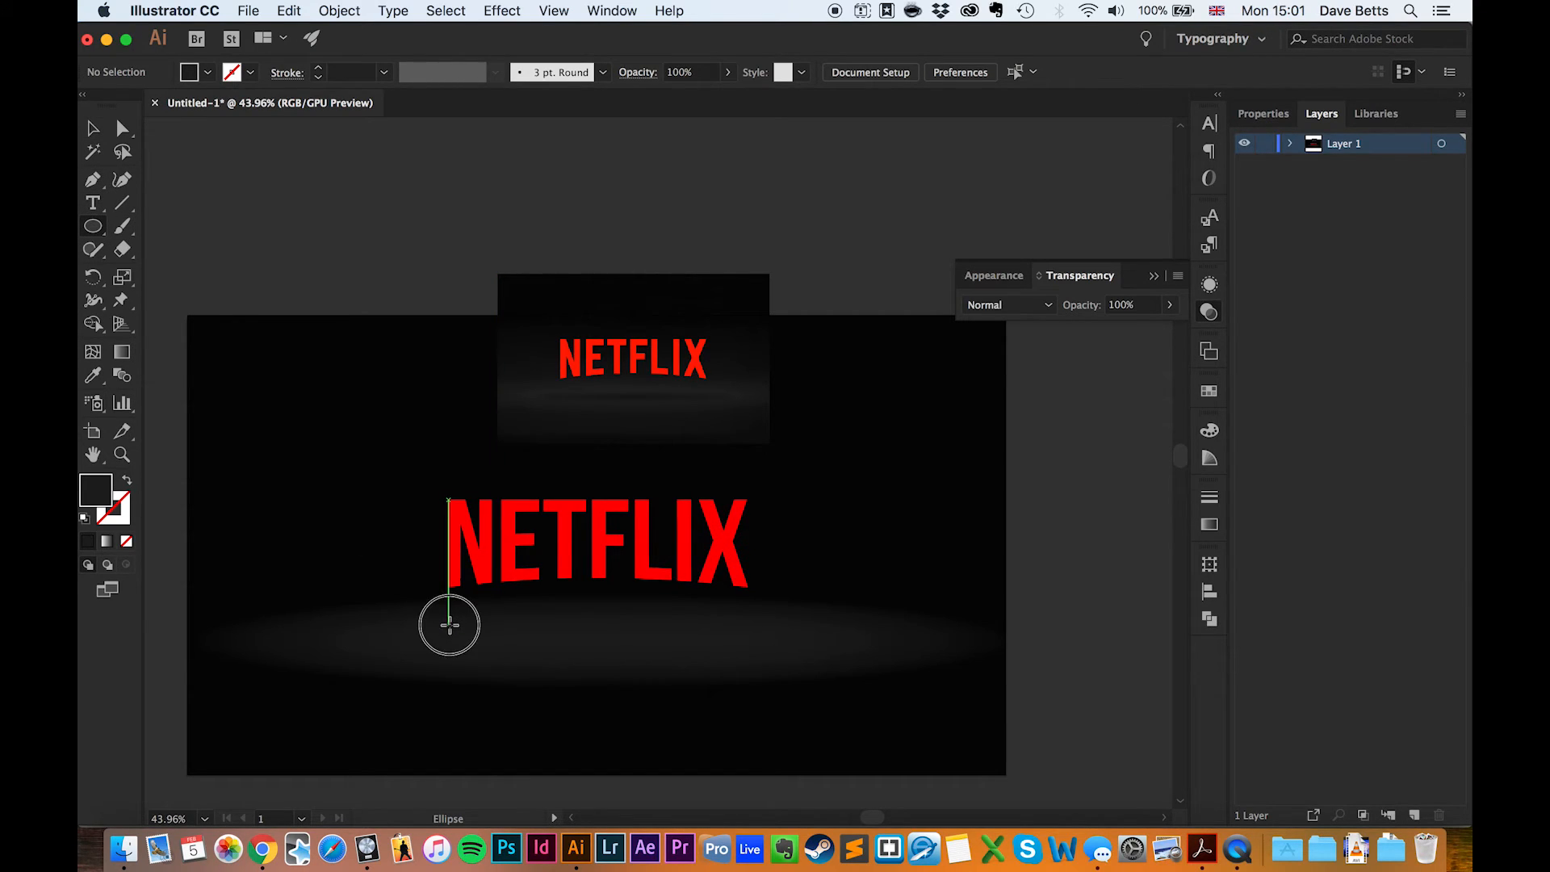
Draw a thin narrow ellipse just below the NETFLIX text.
left_click_drag(449, 625, 753, 649)
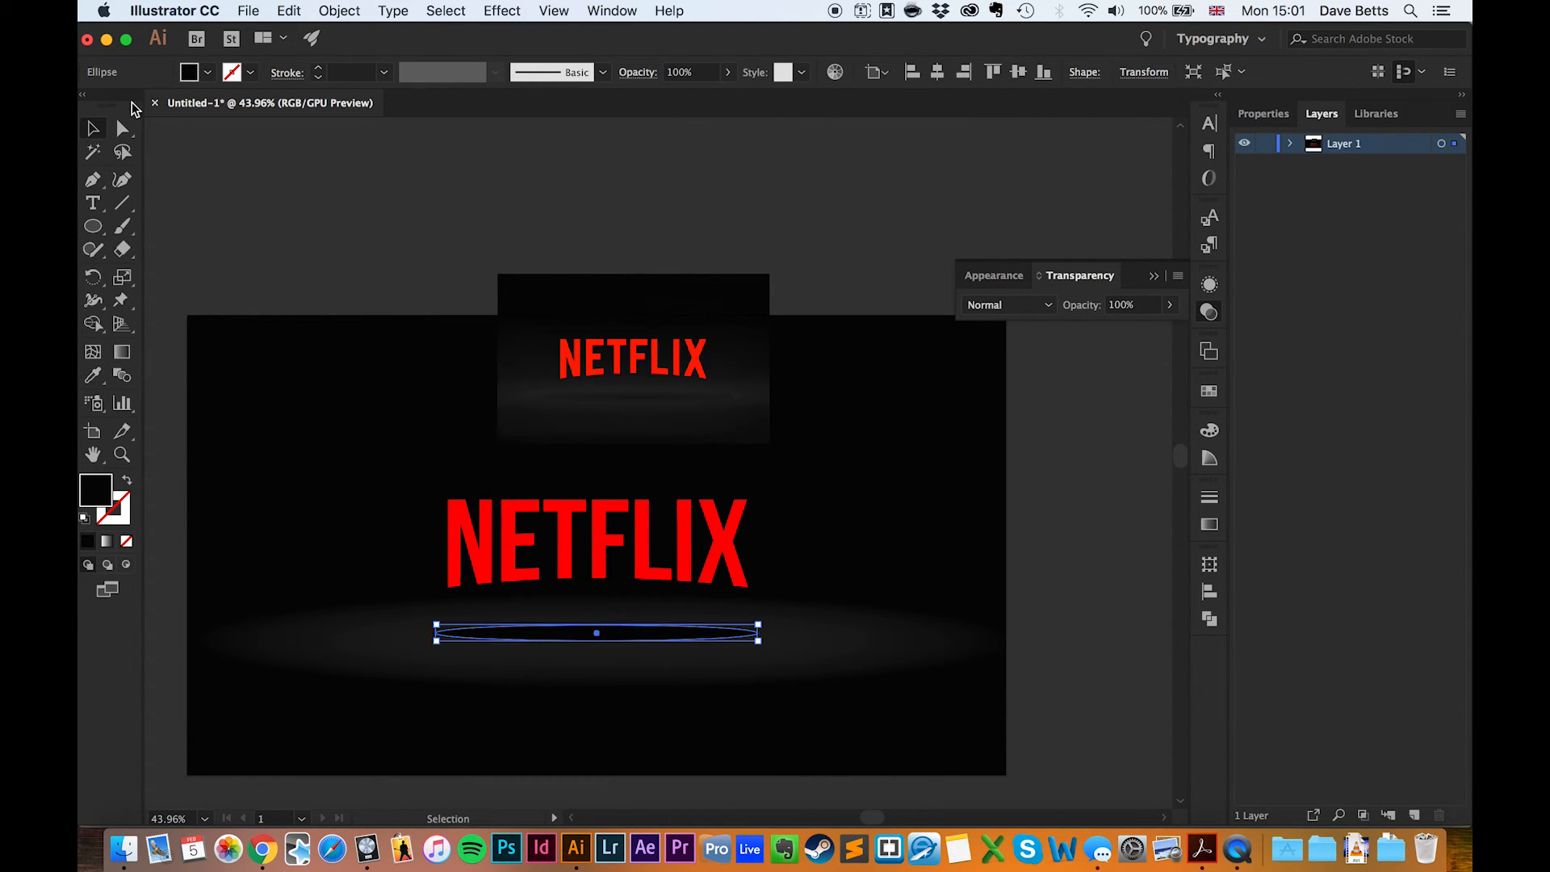
Reopen Feather on the thin ellipse and preview an 80 px radius.
left_click(501, 10)
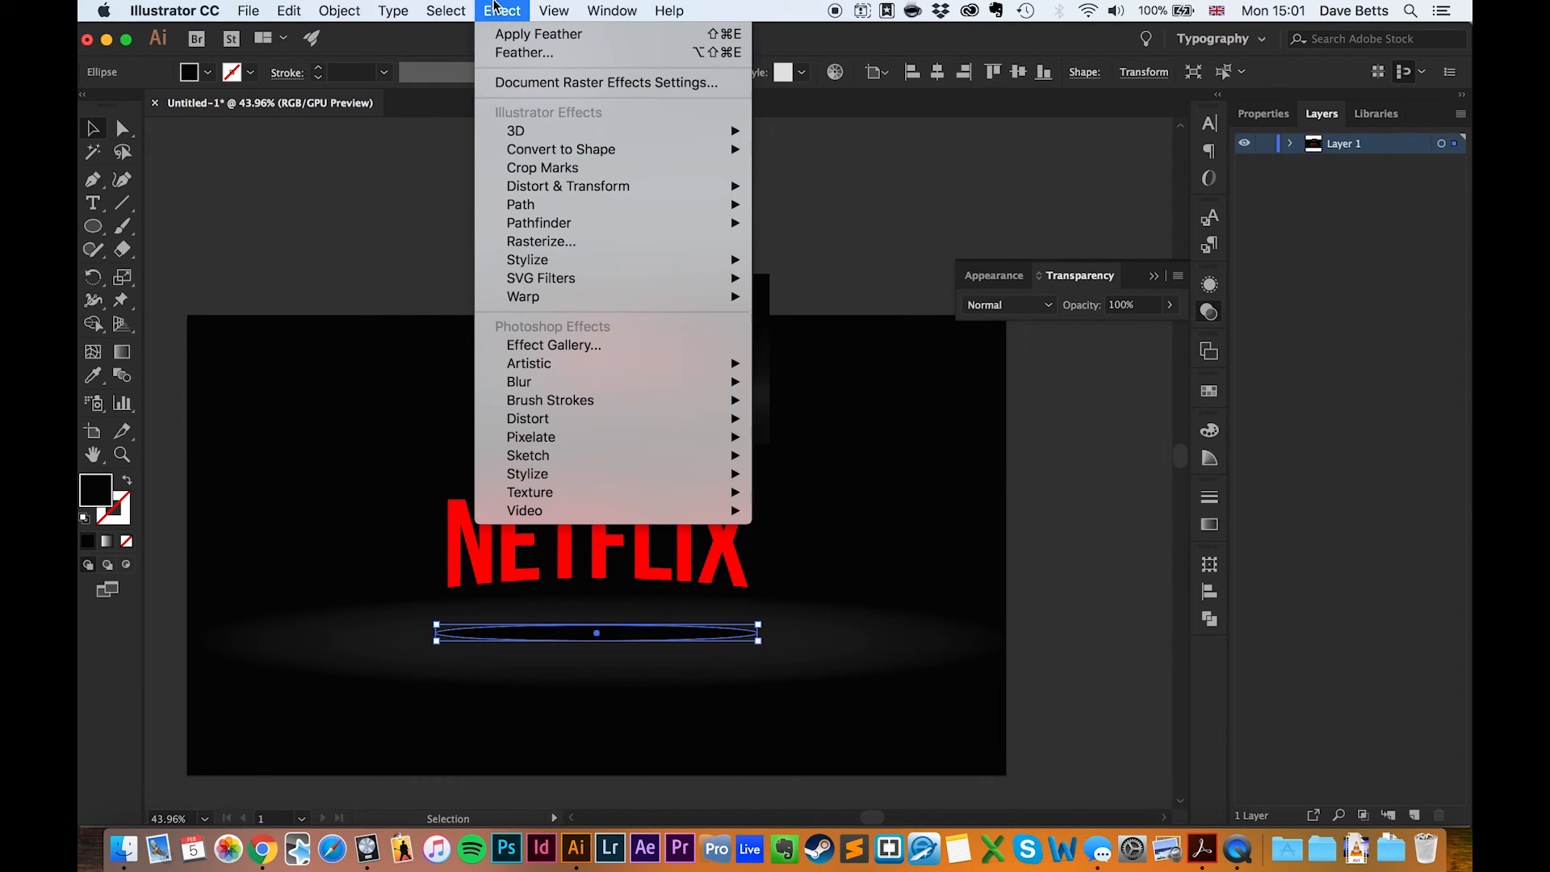
left_click(524, 52)
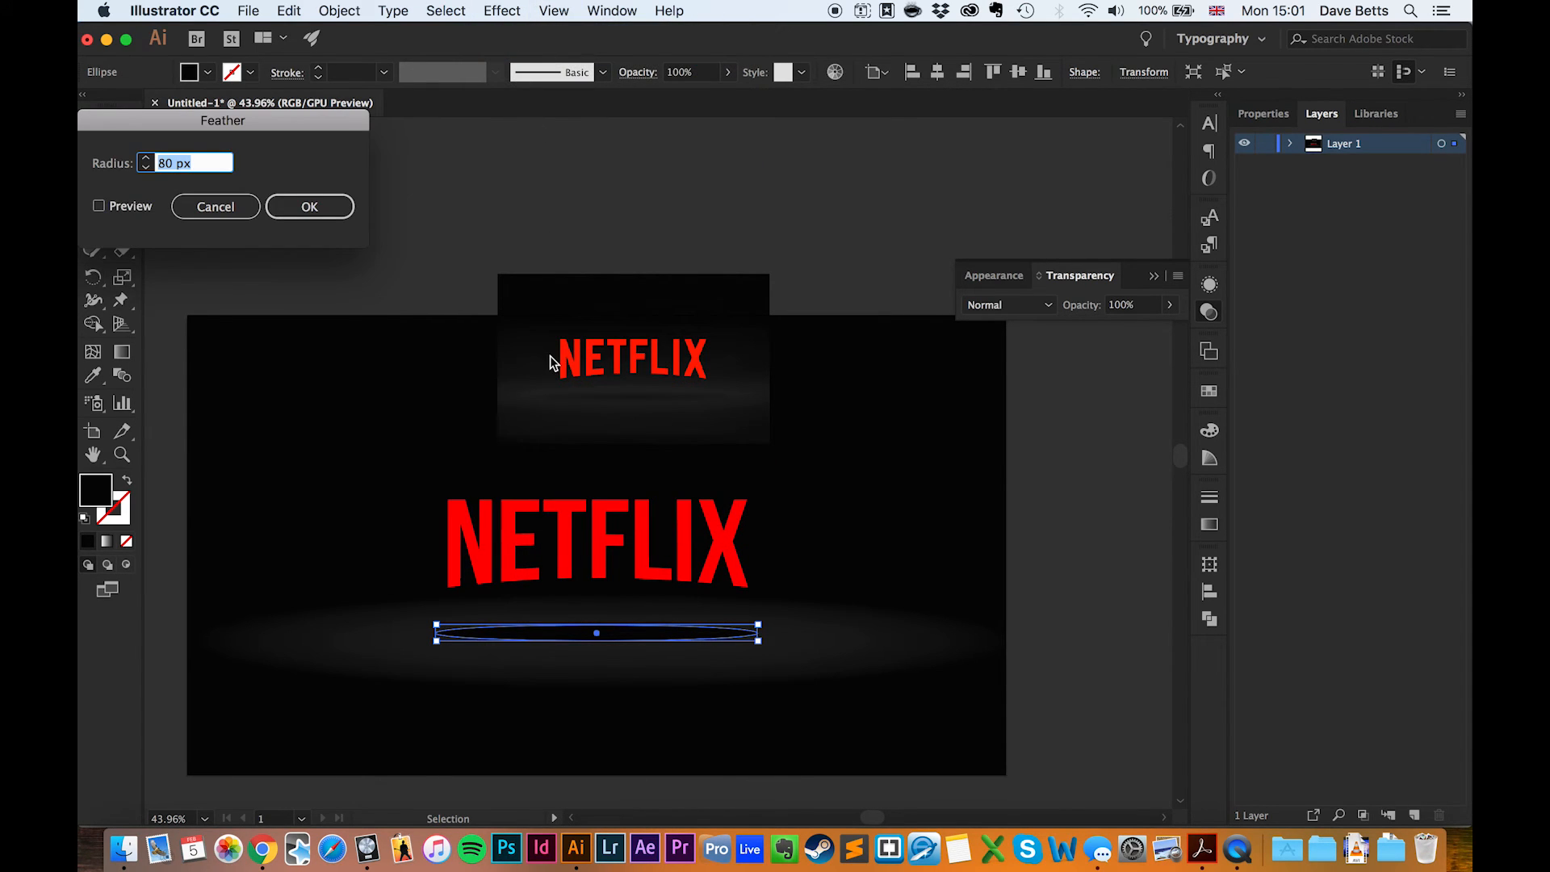
left_click(98, 205)
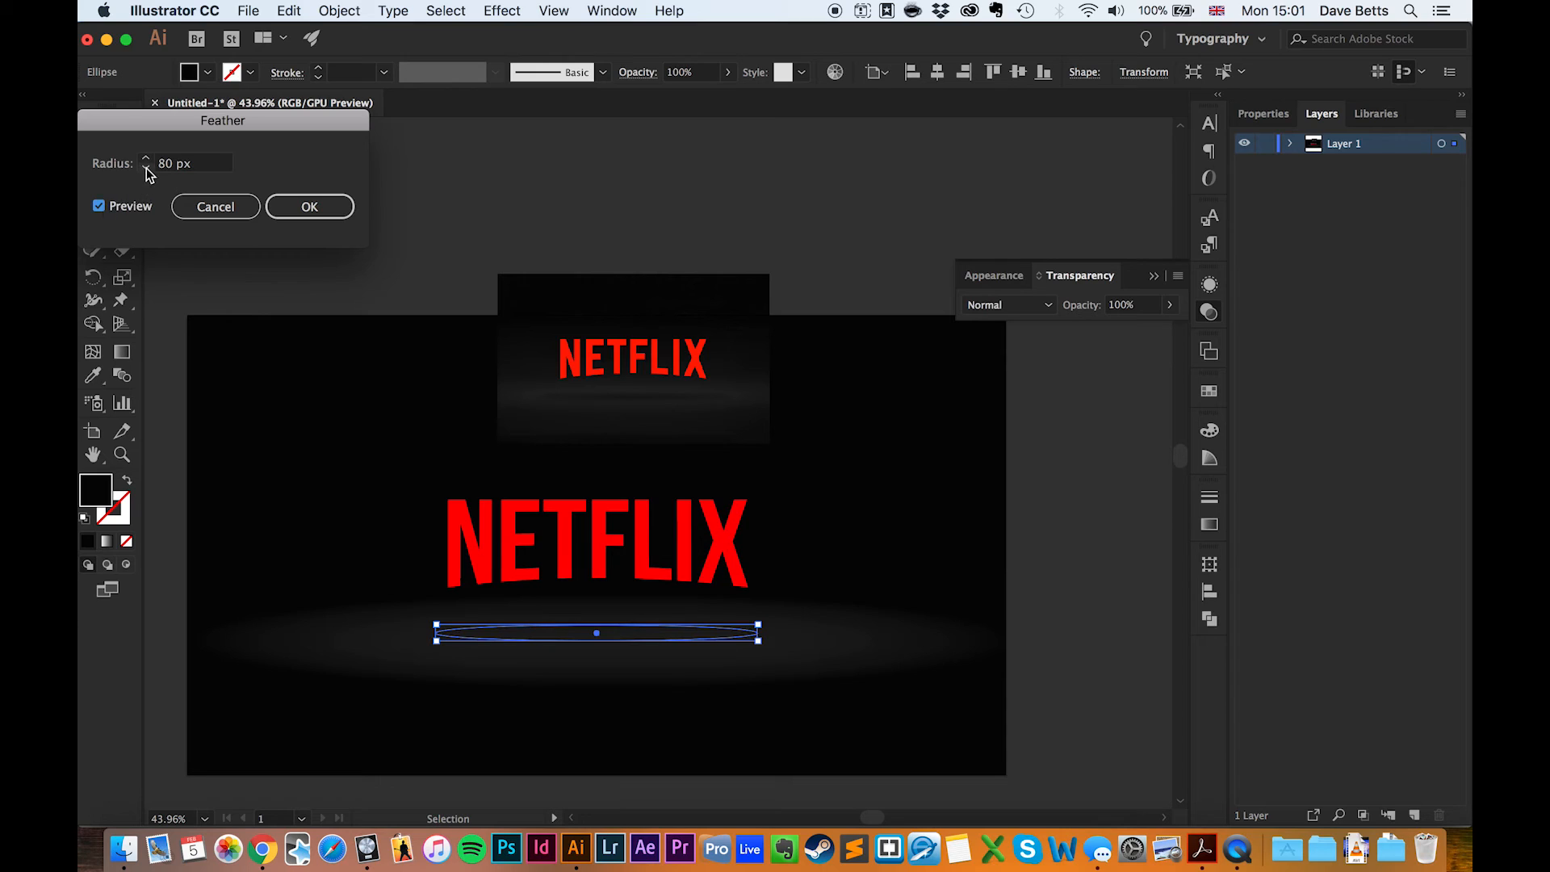